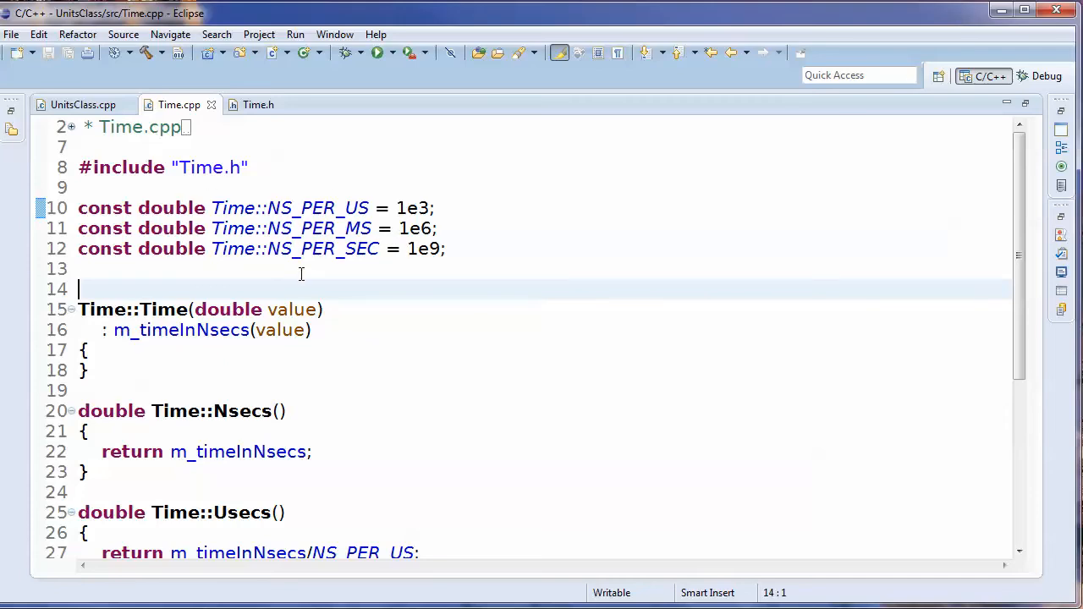
mouse_move(354, 296)
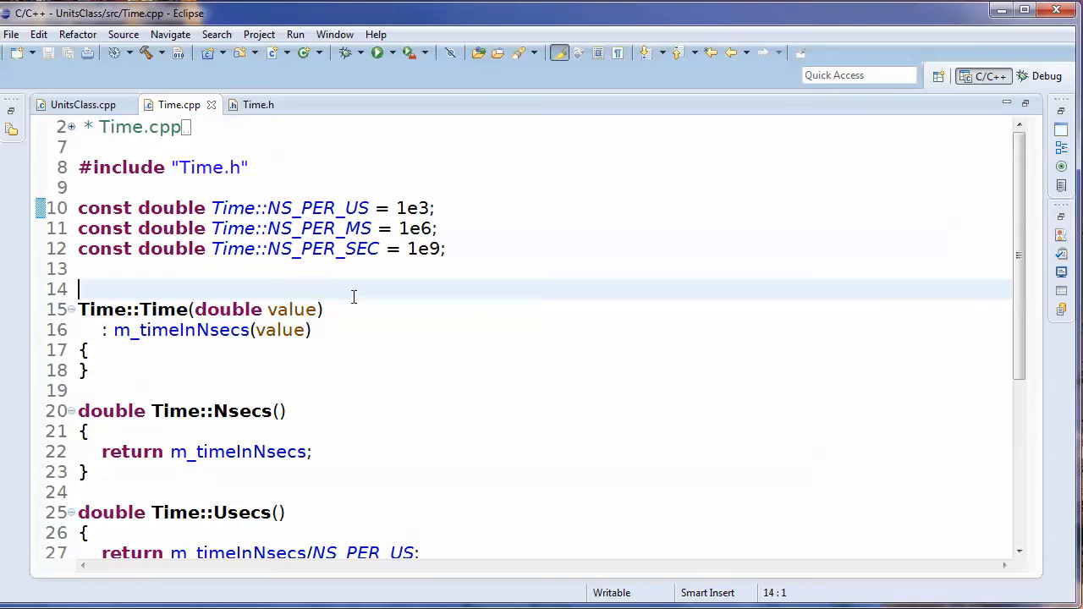
mouse_move(179, 105)
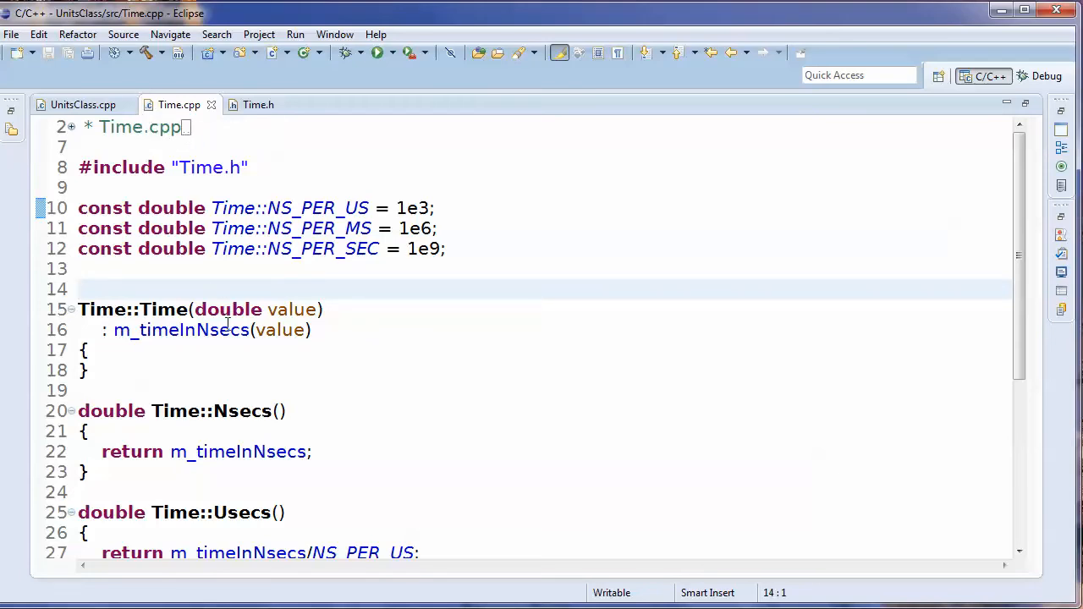
mouse_move(279, 330)
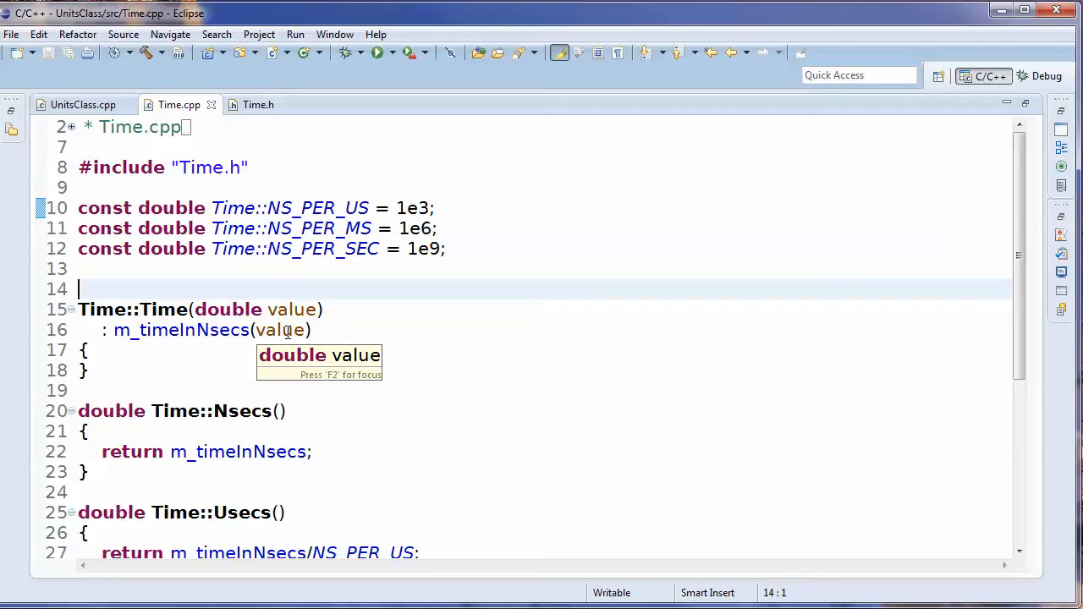
mouse_move(263, 308)
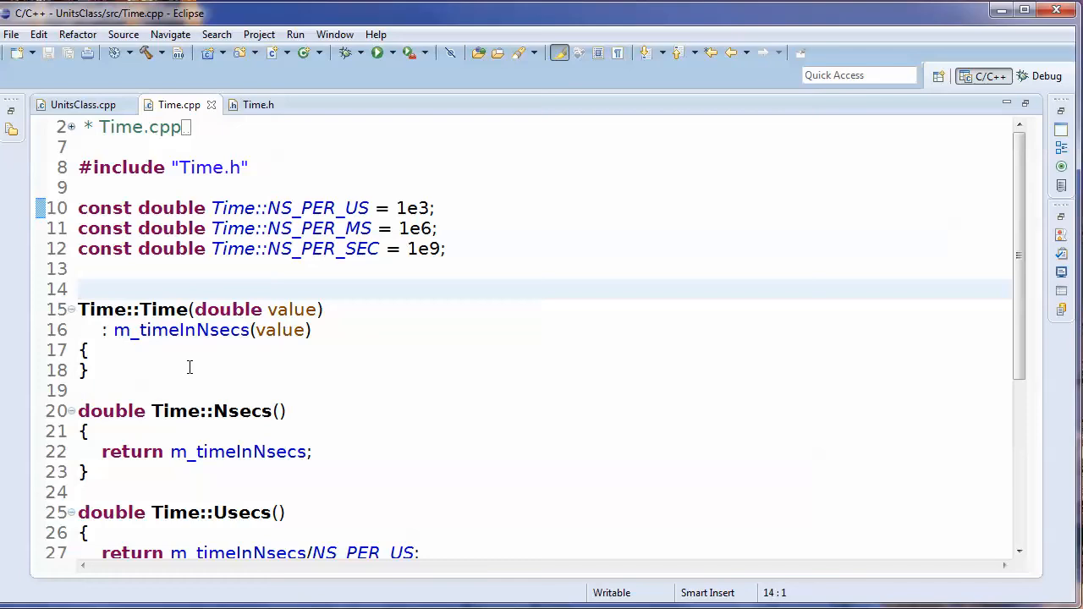
mouse_move(257, 105)
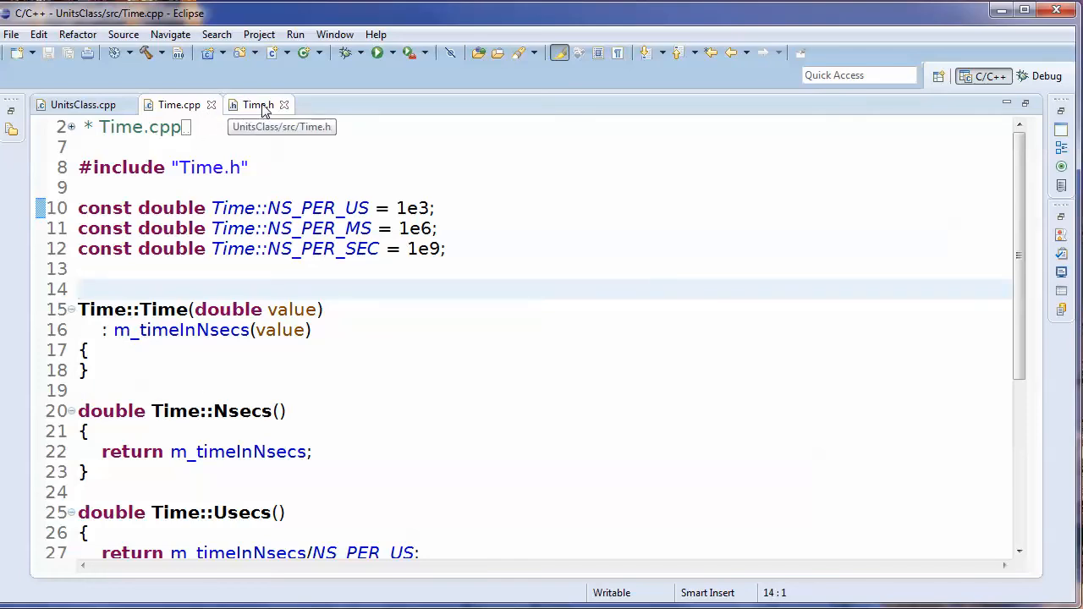
Declare 'enum TimeUnits{ns, us, ms, s};' on the blank line above class Time in Time.h.
left_click(257, 105)
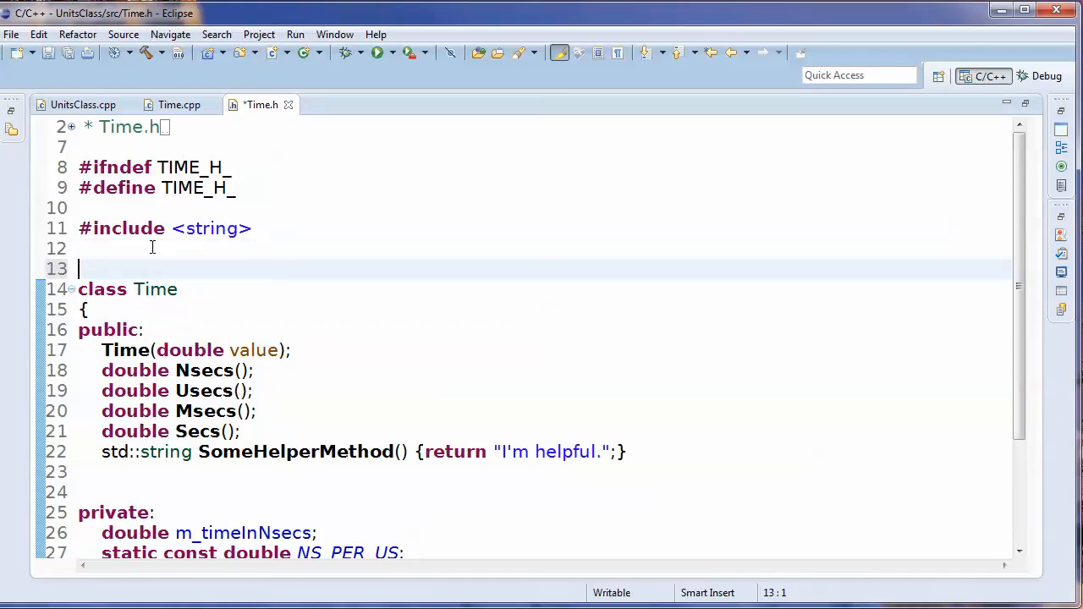
type("enum T")
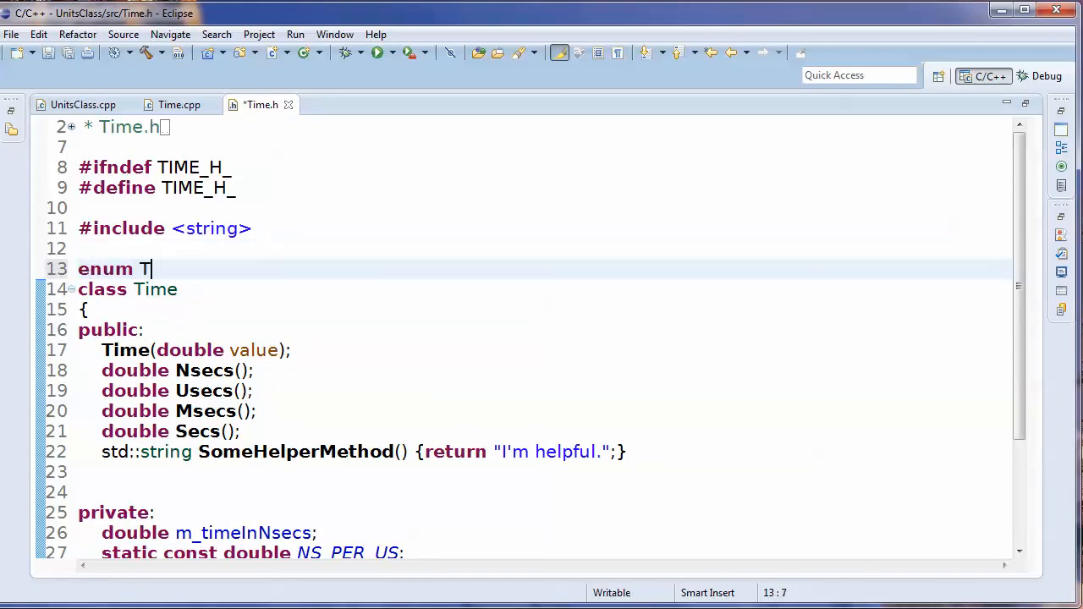
type("imeU")
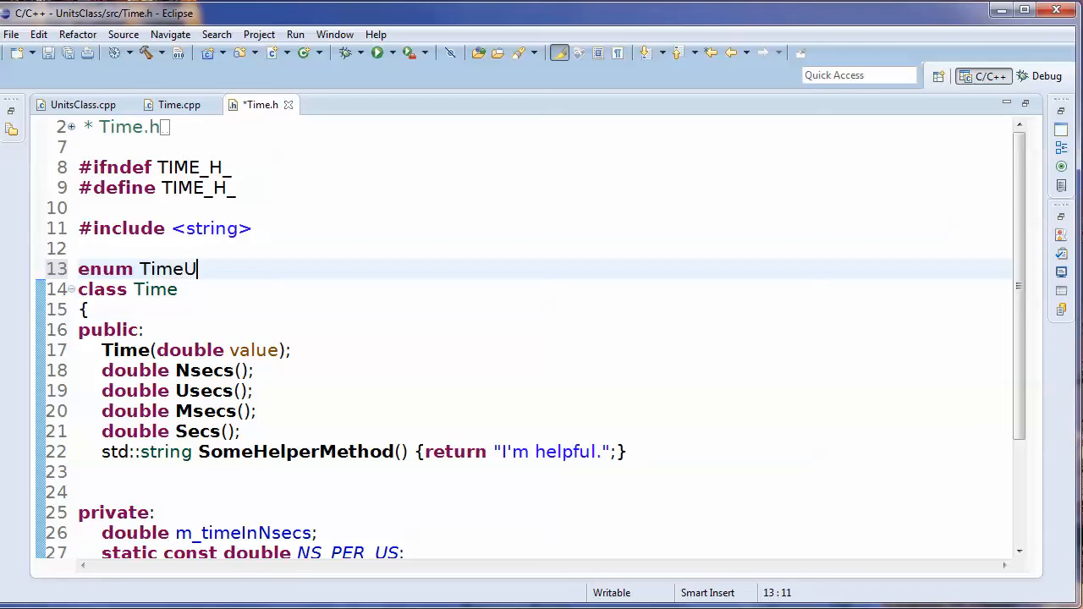
type("nits")
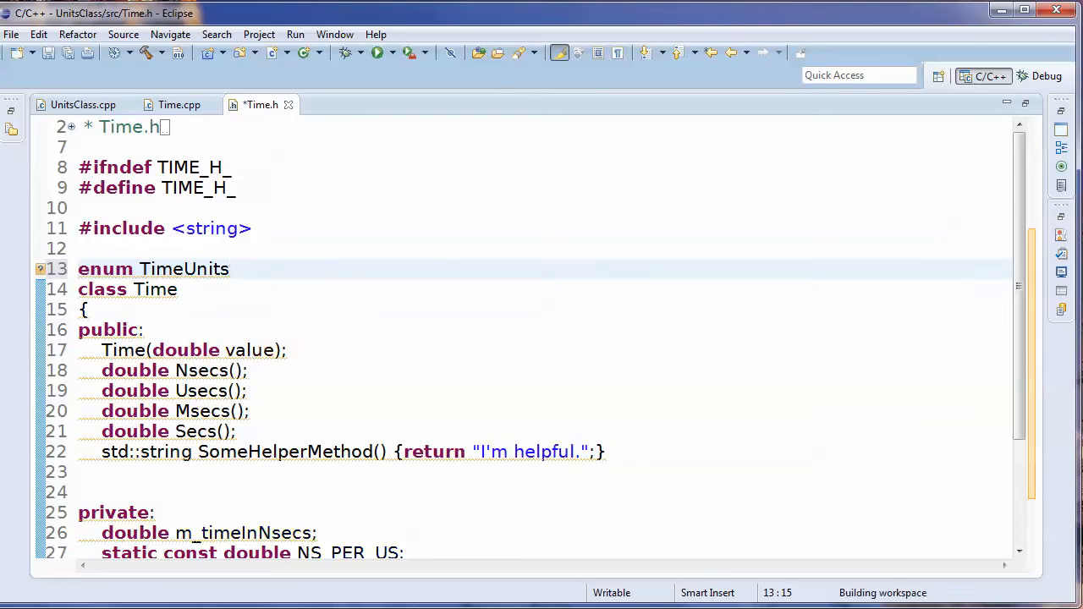
type("{ns,")
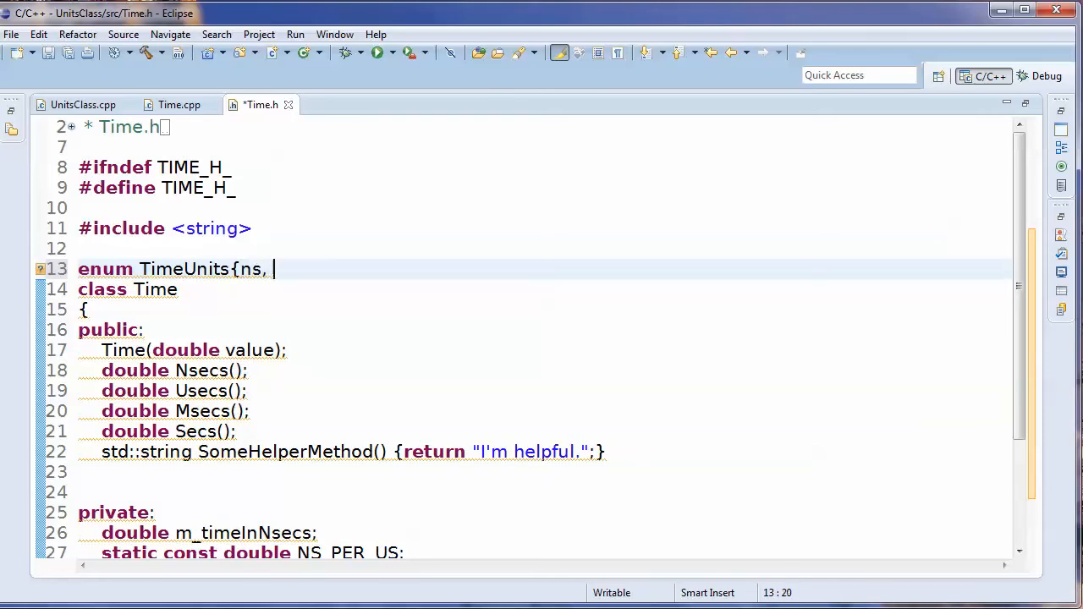
type("us,")
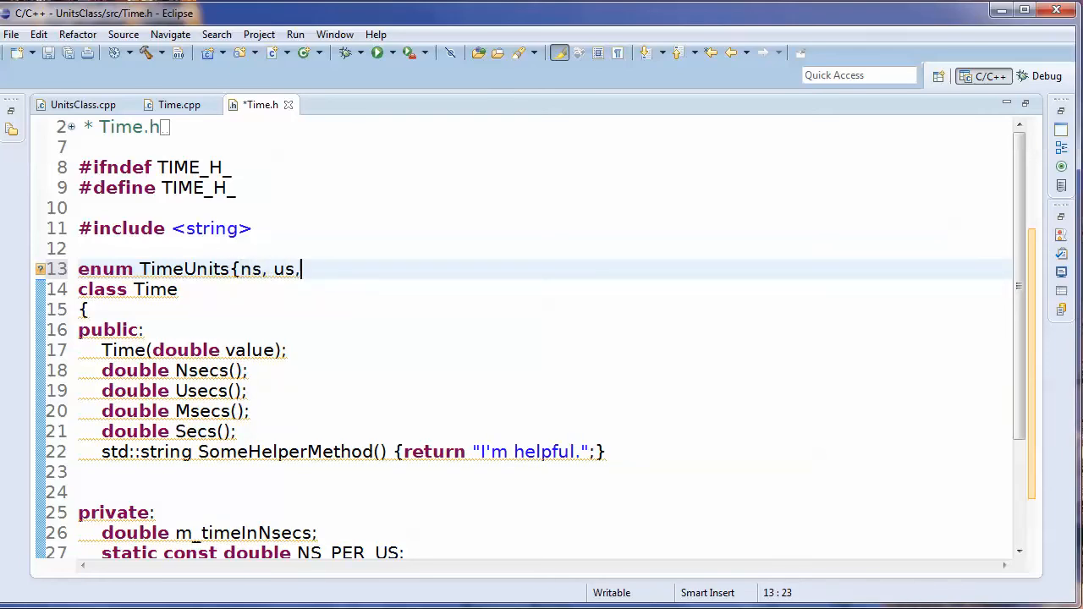
type("ms,")
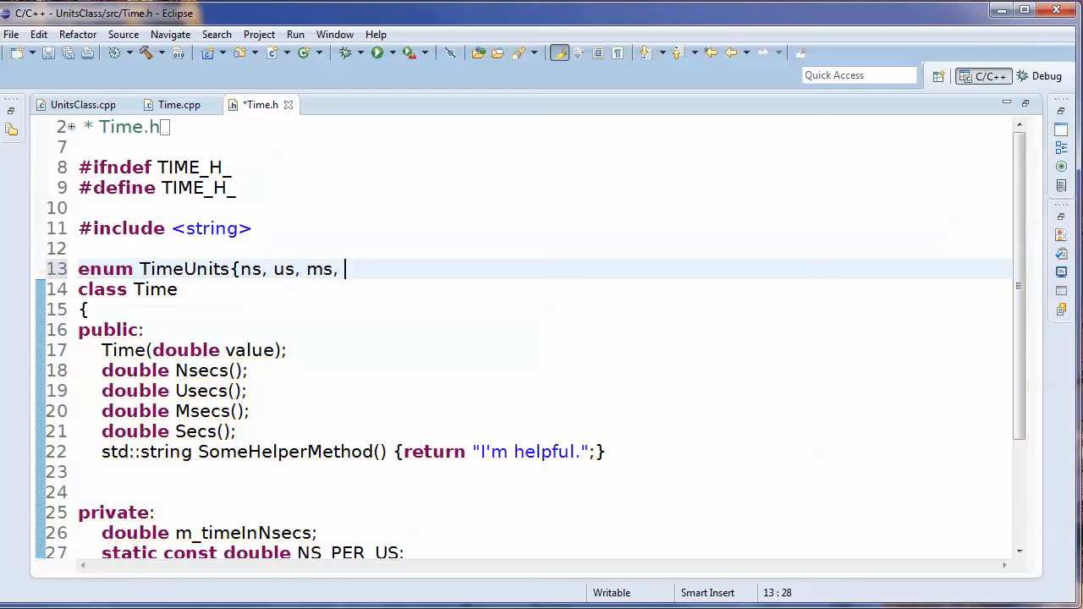
type("s}")
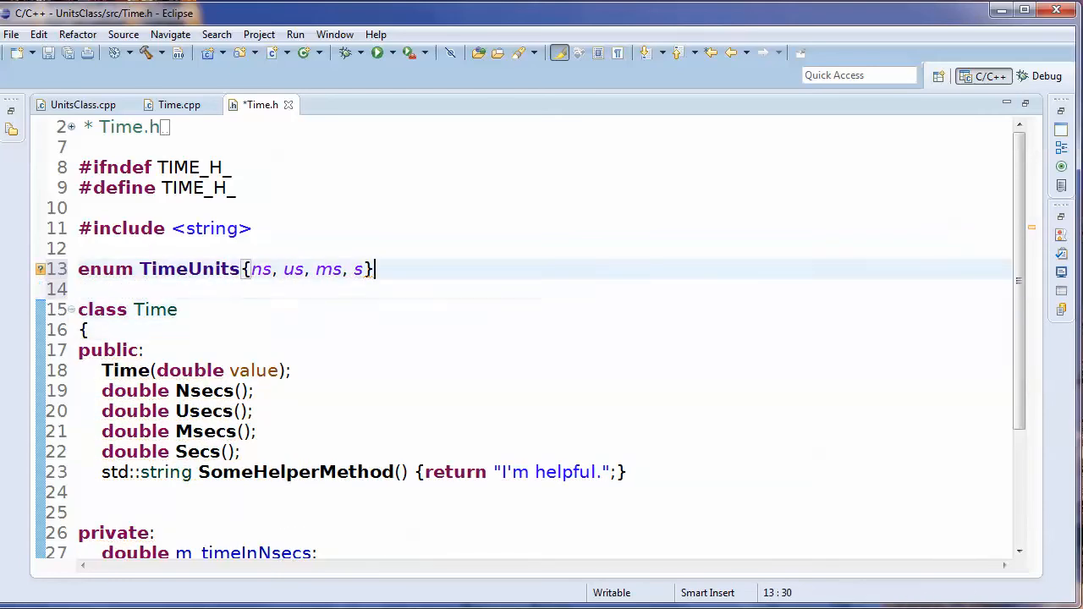
type(";")
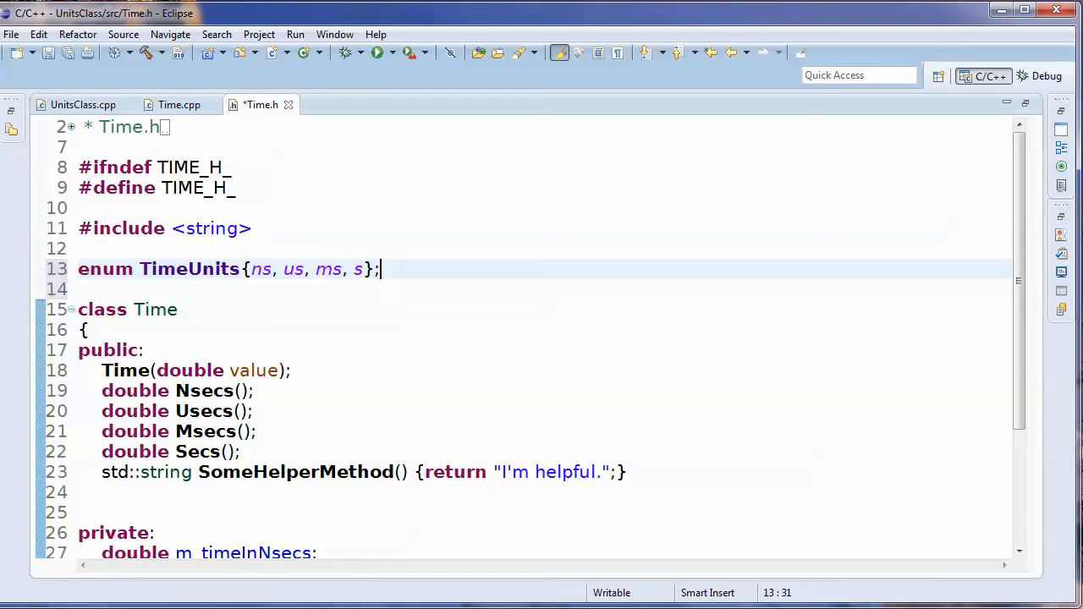
Add ', TimeUnits units' after 'double value' in the Time constructor declaration and select it.
double_click(156, 308)
type(", ")
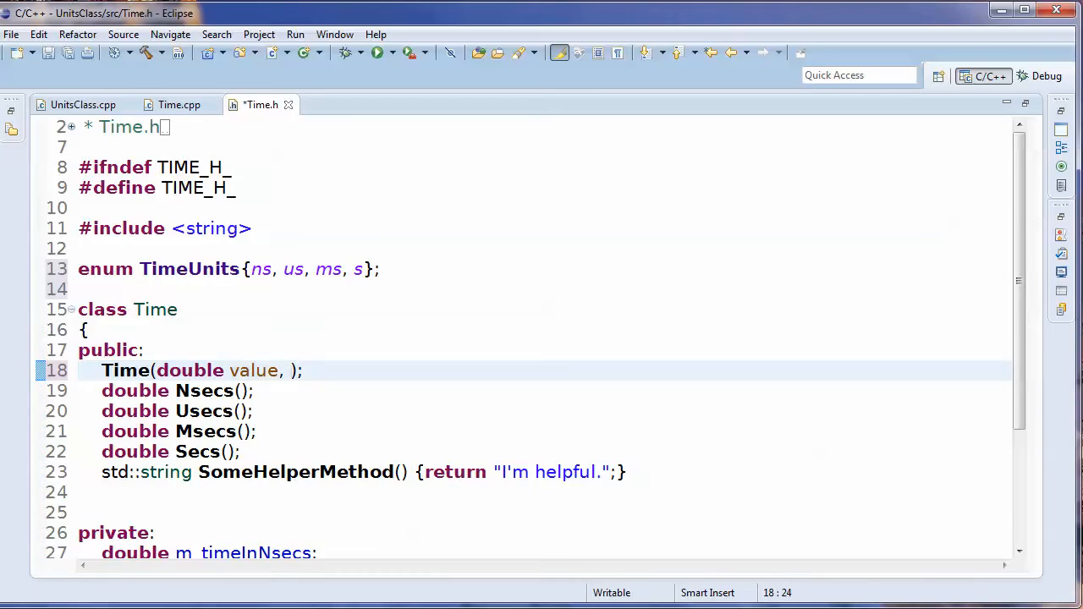
type("T")
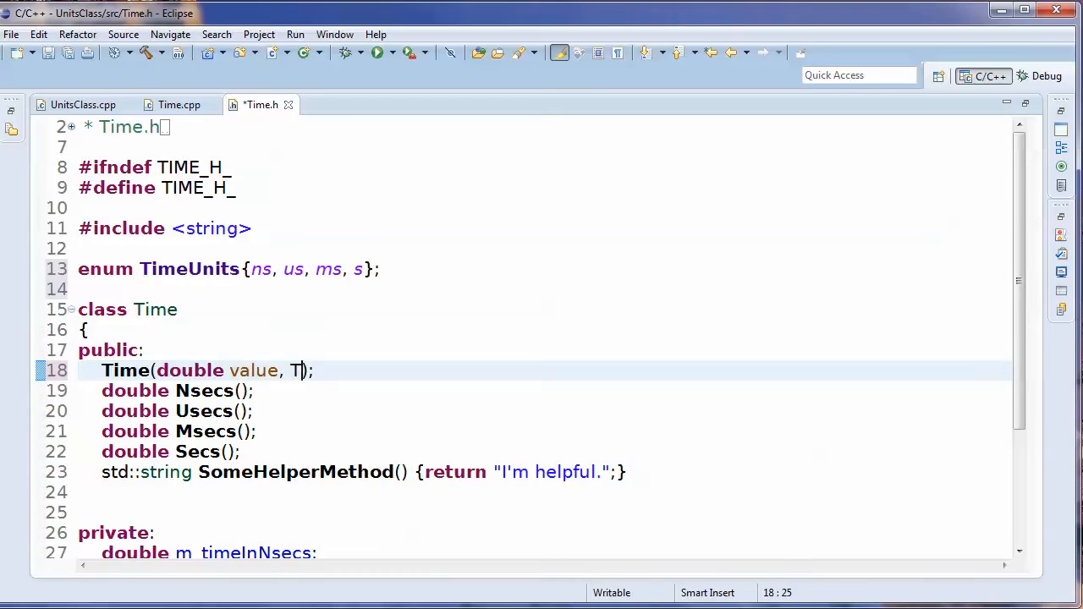
type("imeUnits")
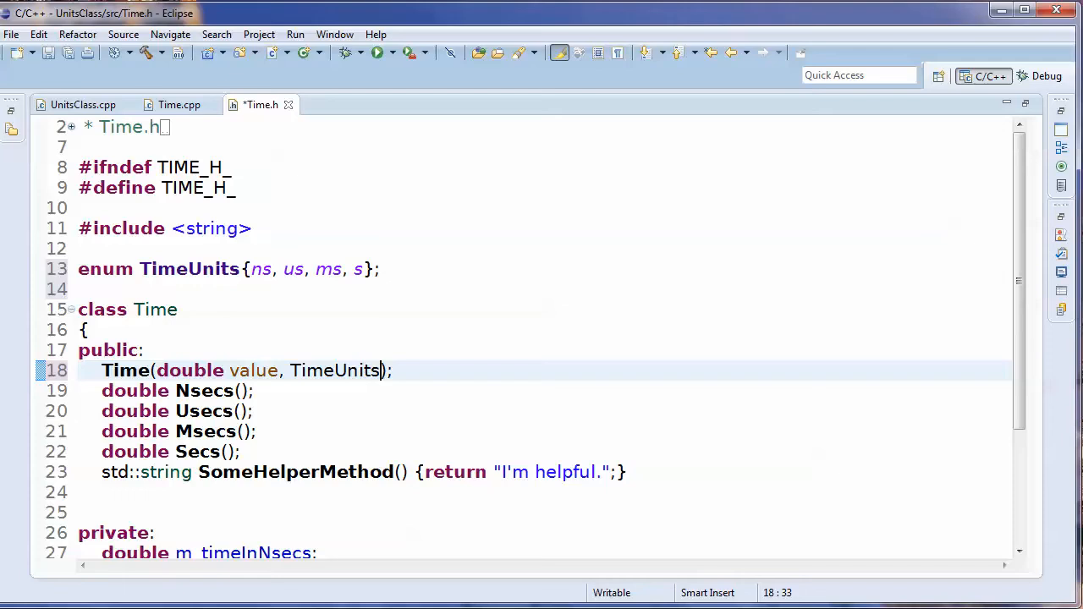
type("\" \"")
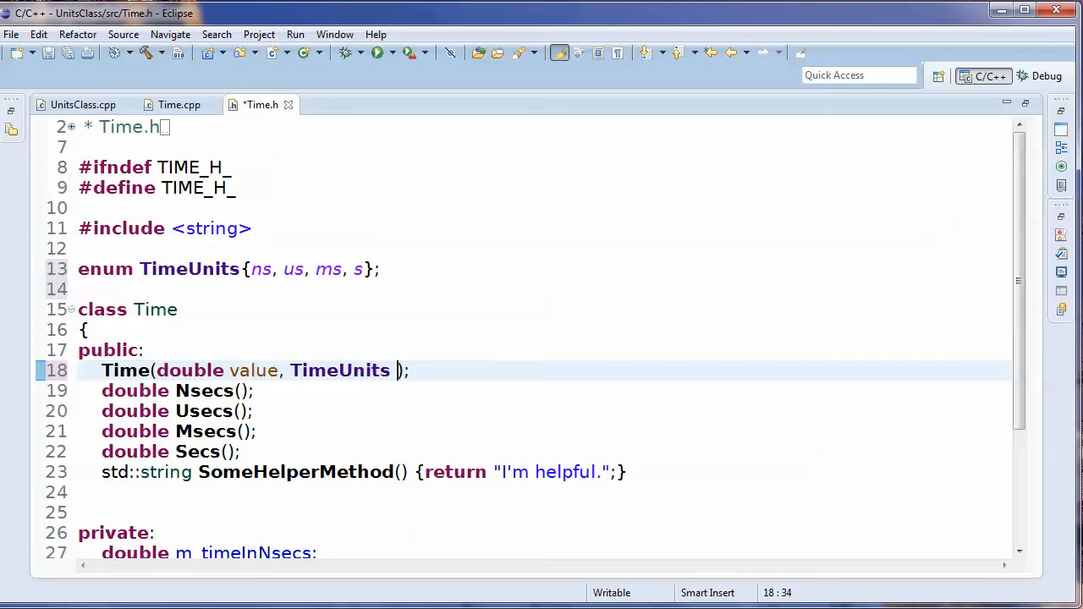
type("unit")
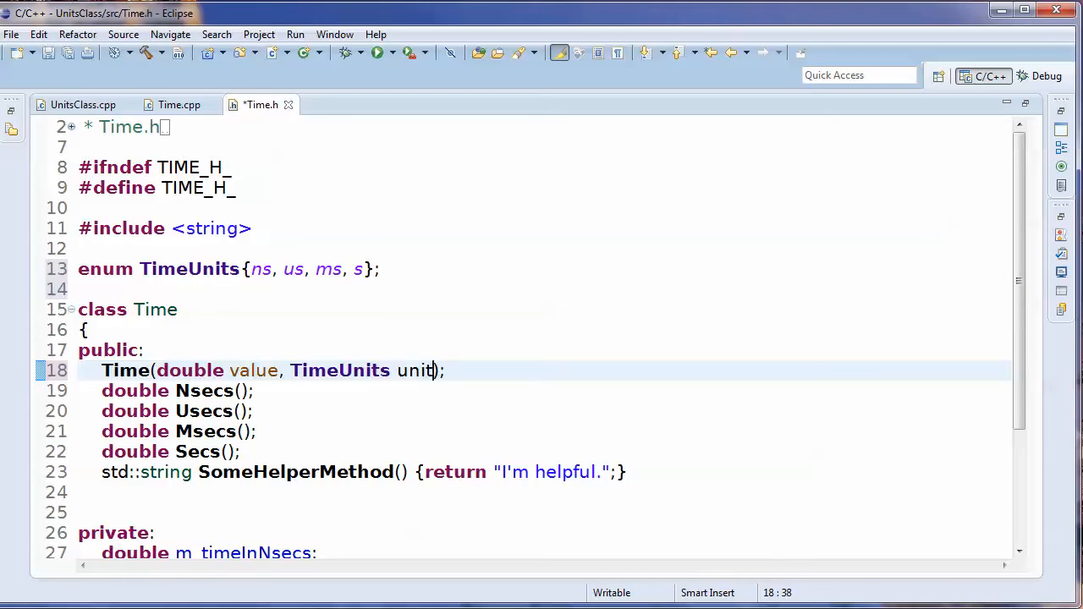
type("s")
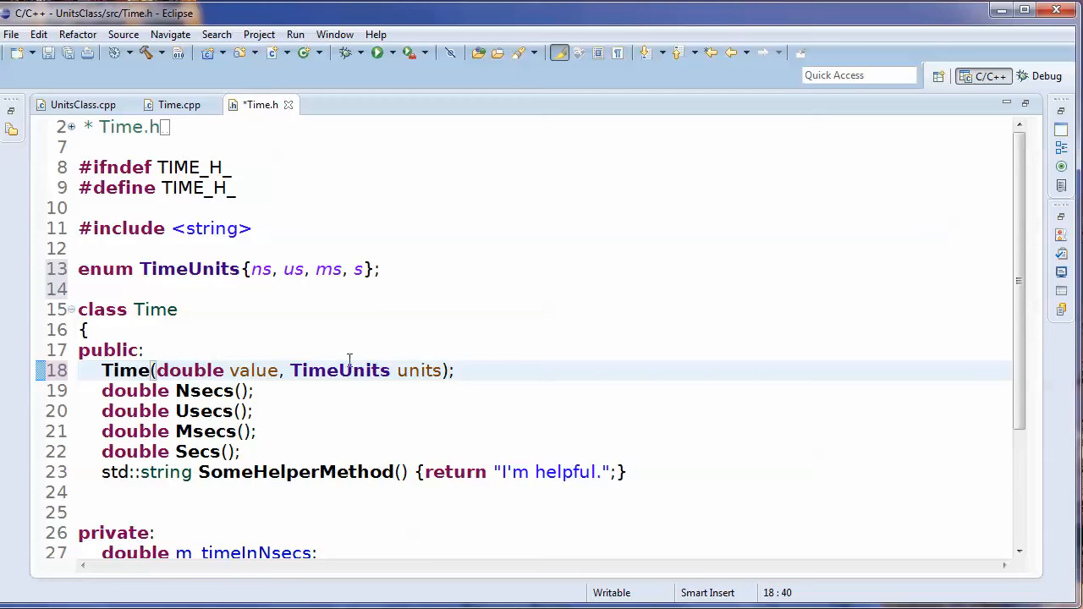
mouse_move(491, 365)
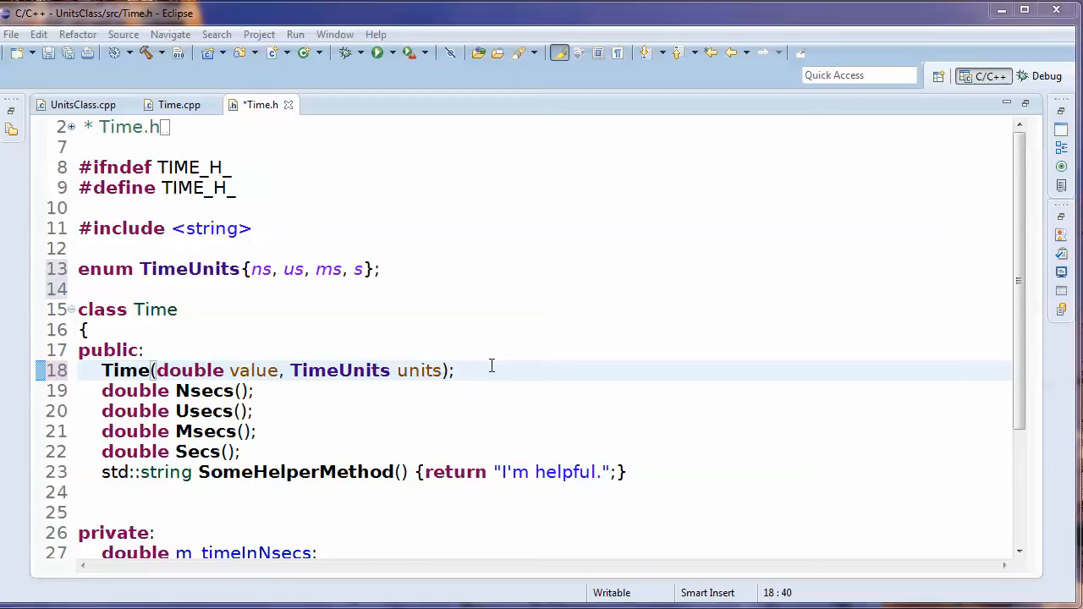
double_click(338, 369)
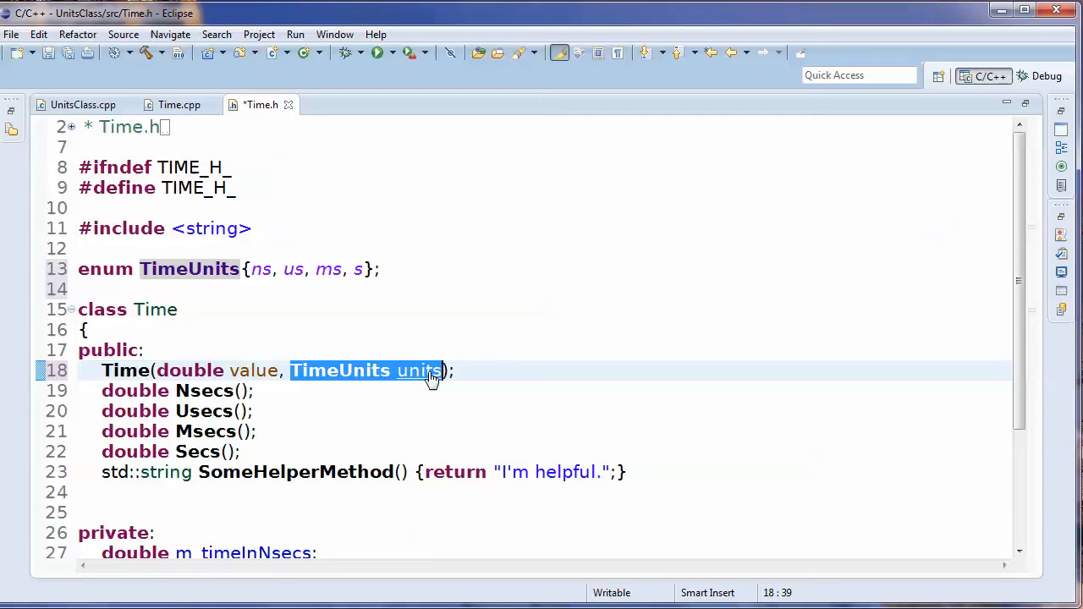
Give Time.cpp's constructor the signature Time::Time(double value, TimeUnits units) matching the header.
left_click(179, 105)
type(": m_timeInNsecs(value)")
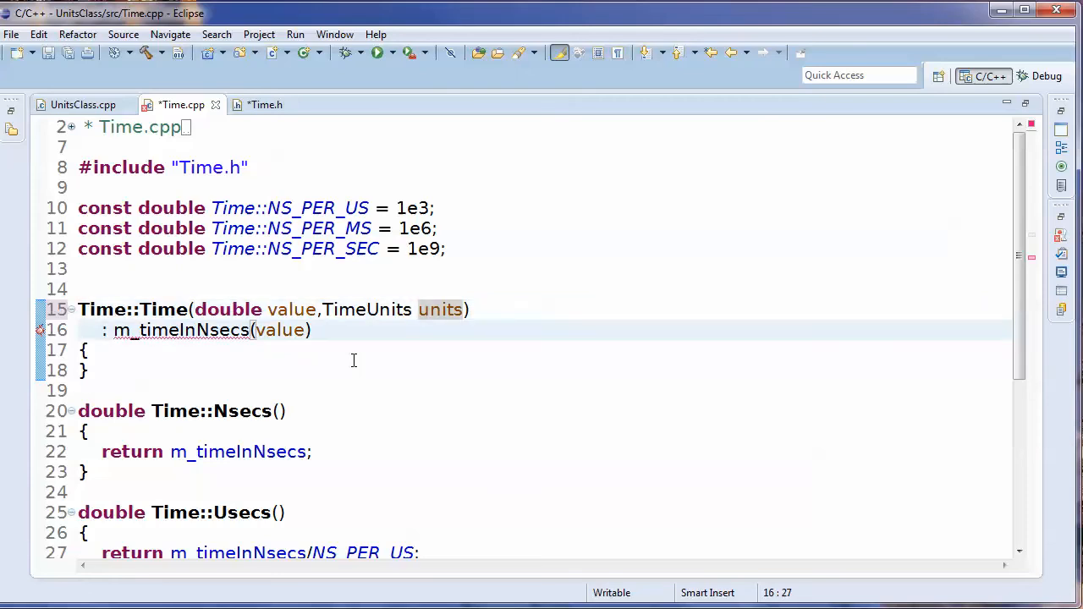
left_click(263, 105)
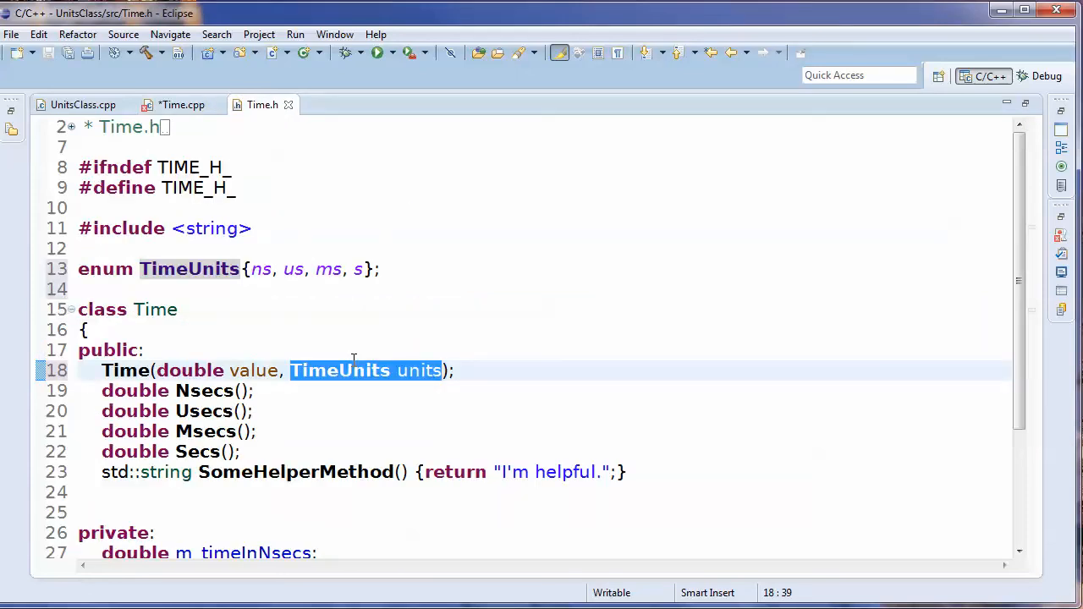
left_click(181, 105)
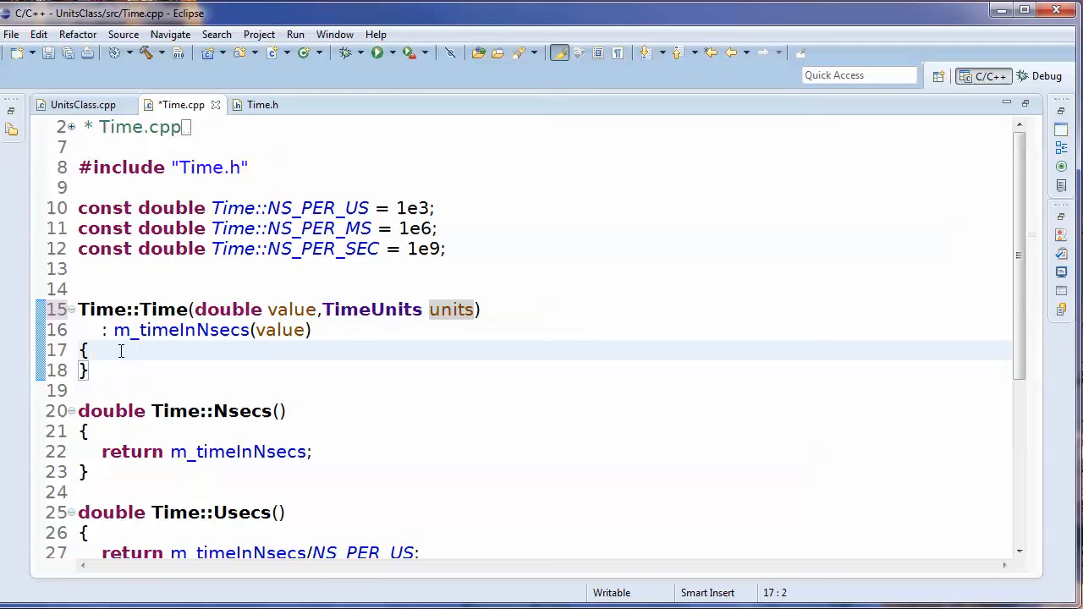
mouse_move(451, 308)
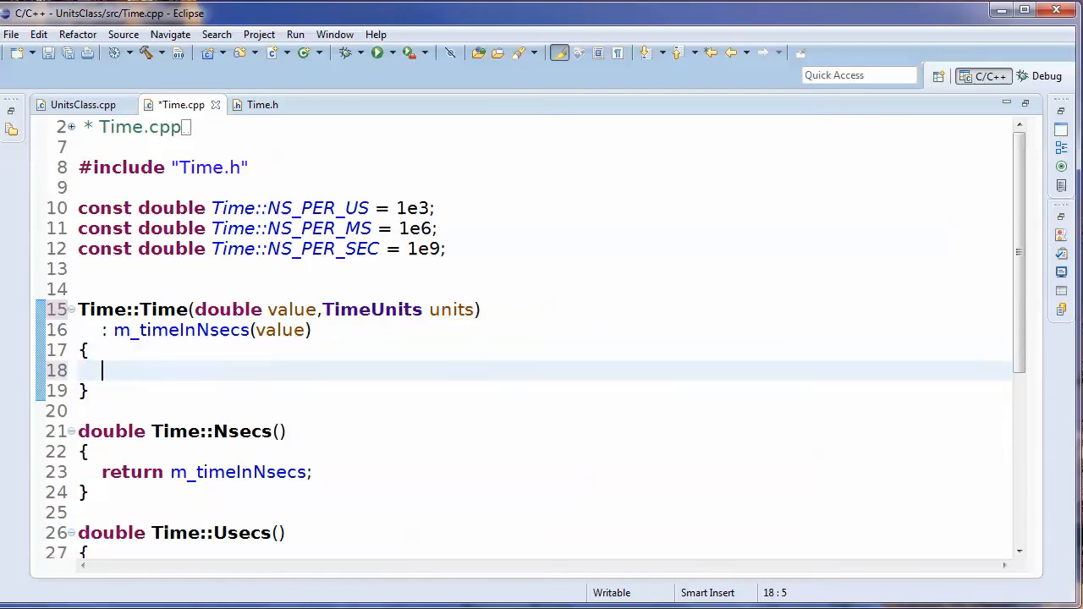
Insert a switch on units whose case ns assigns m_timeInNsecs = value.
type("swit")
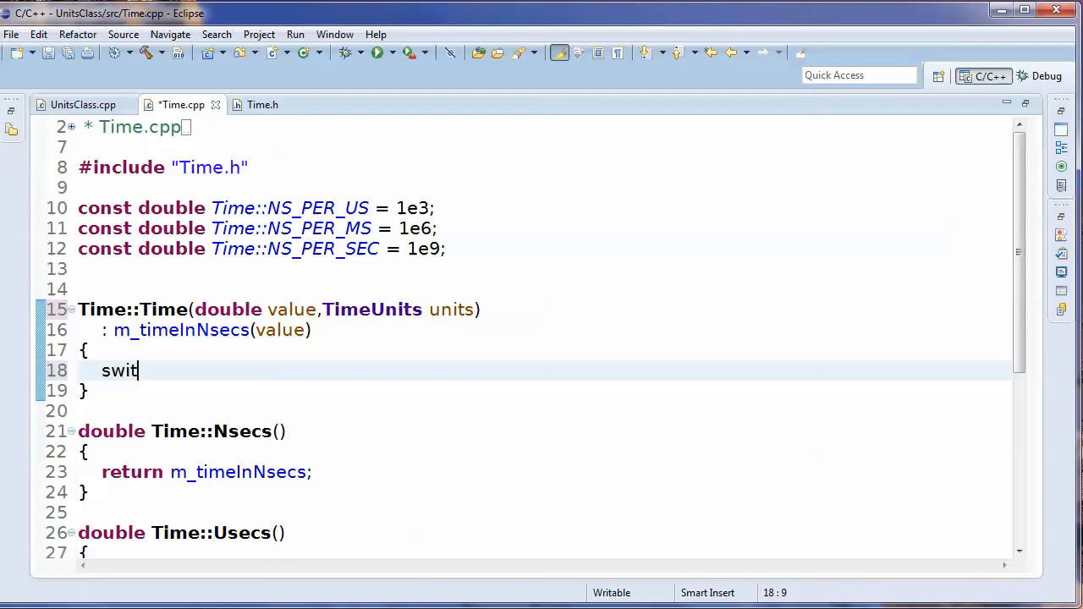
type("ch")
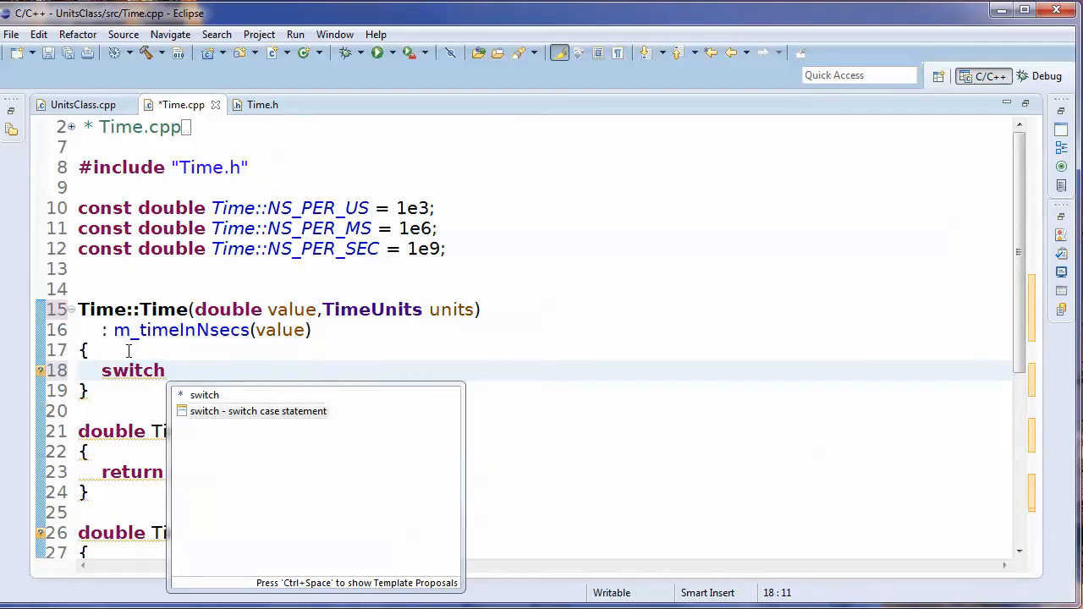
left_click(257, 411)
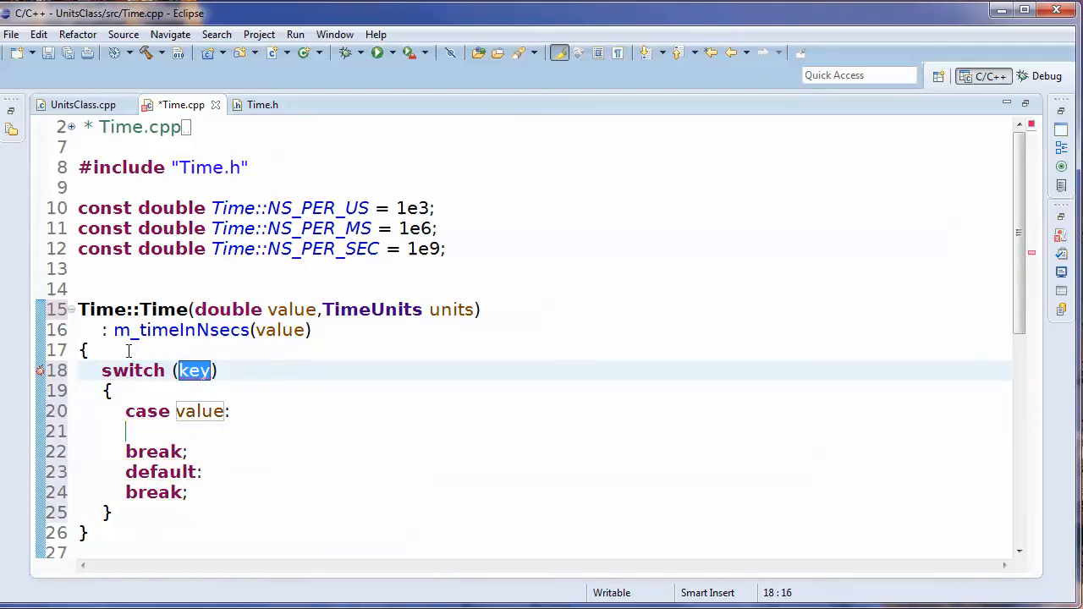
type("units")
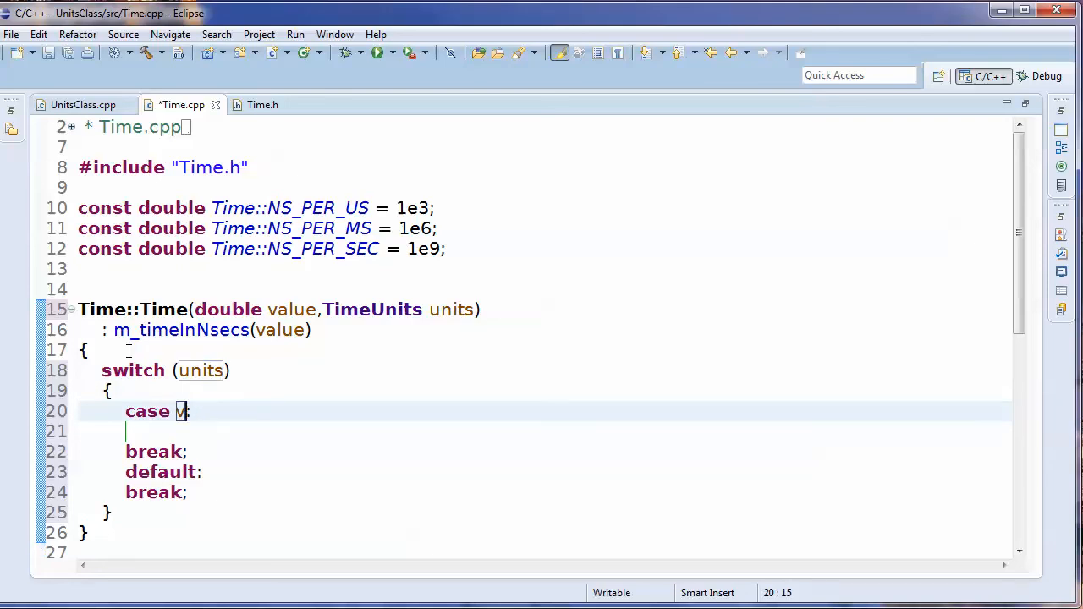
key("BackSpace")
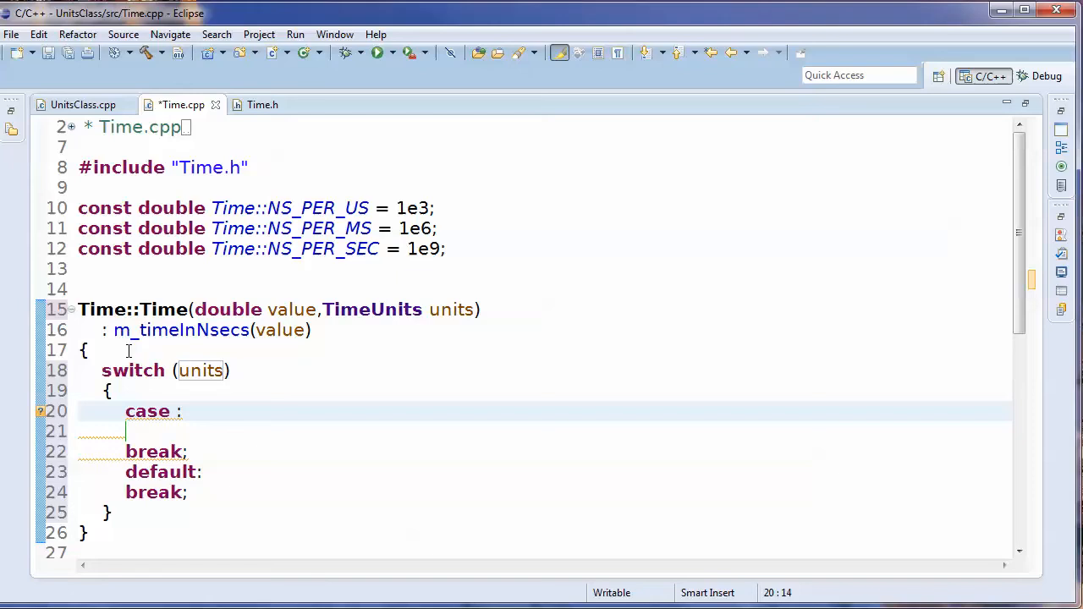
type("ns")
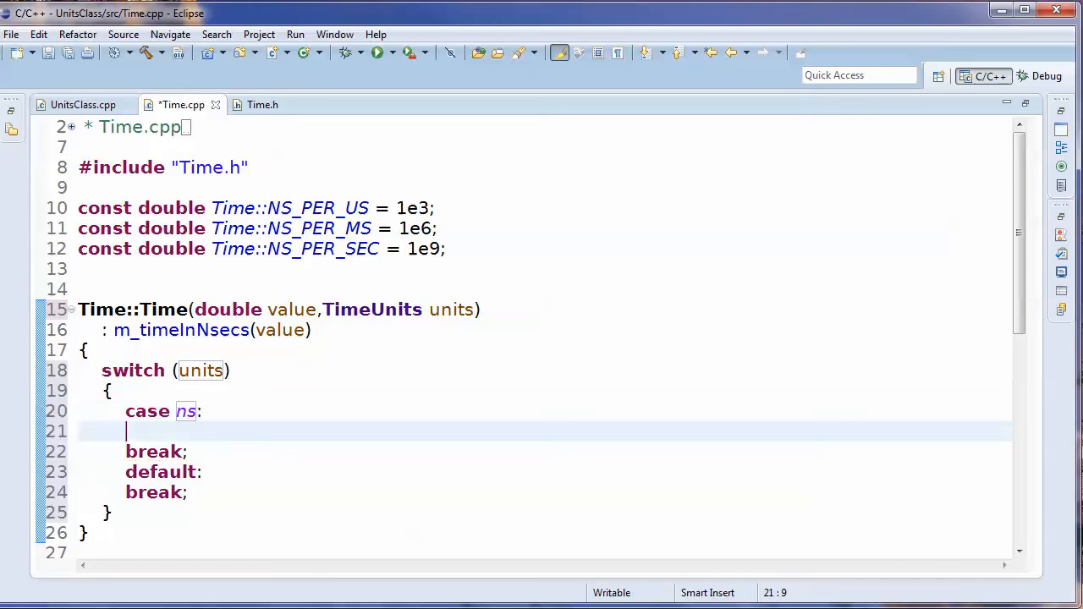
type("m_")
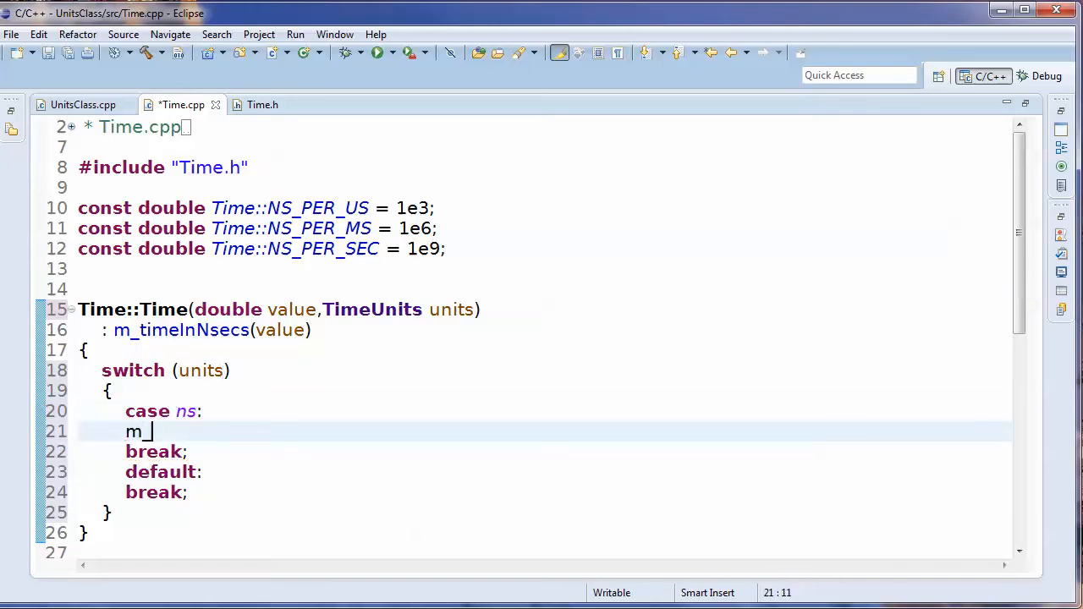
type("T")
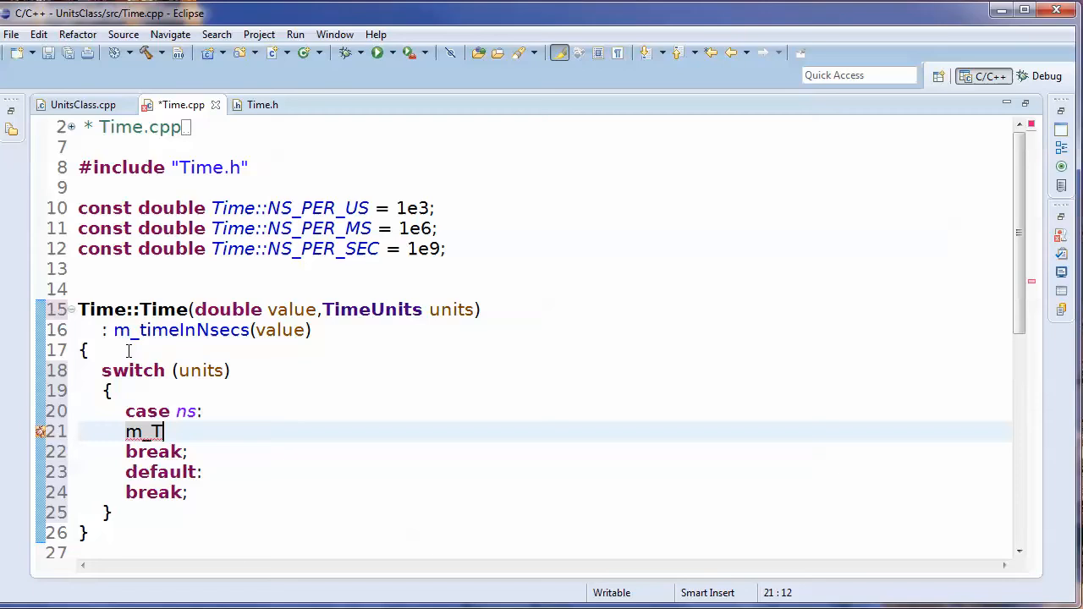
type("imeInNsecs =")
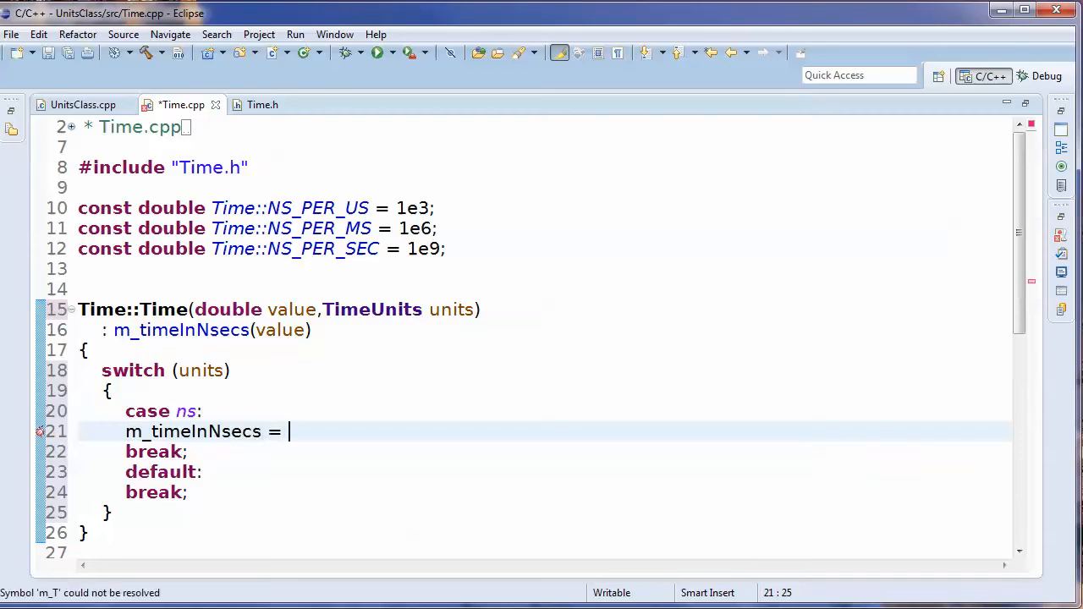
type("val")
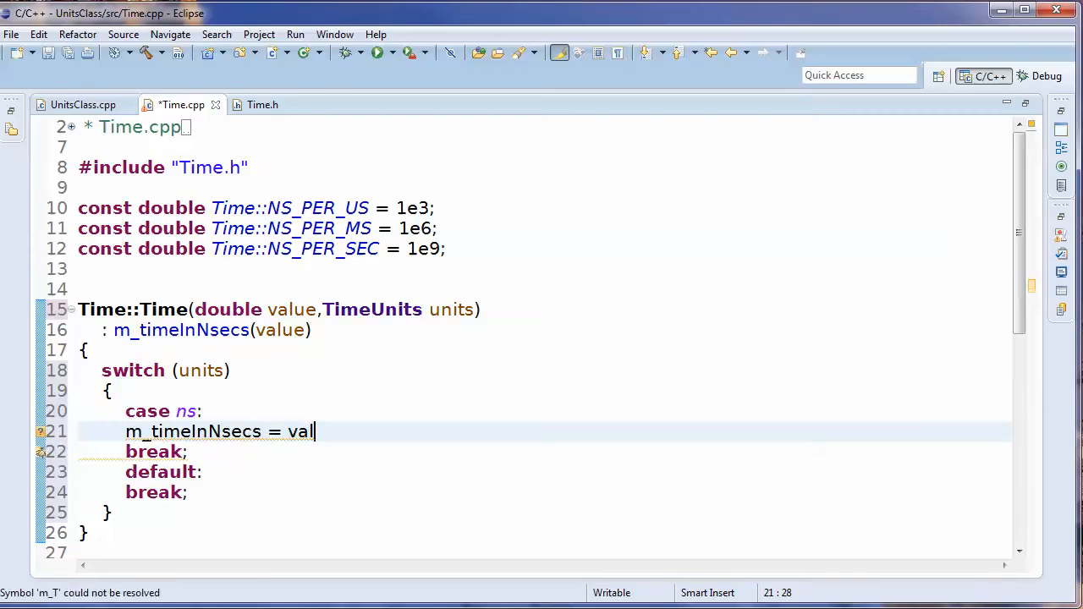
type("ue;")
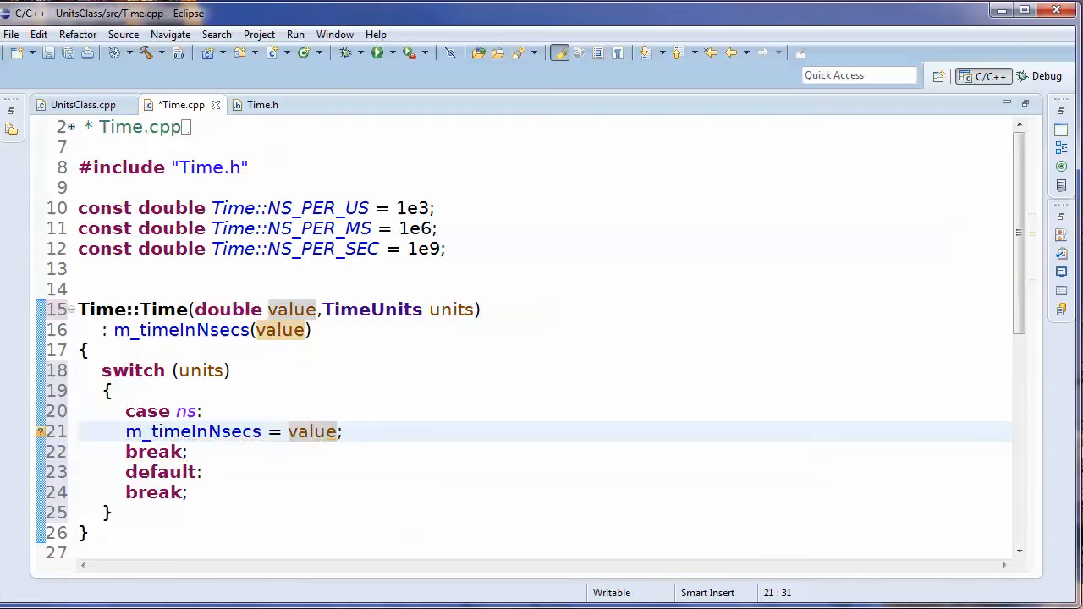
Add the us, ms and s cases scaling value by NS_PER_US, NS_PER_MS and NS_PER_SEC, each with break.
left_click(85, 351)
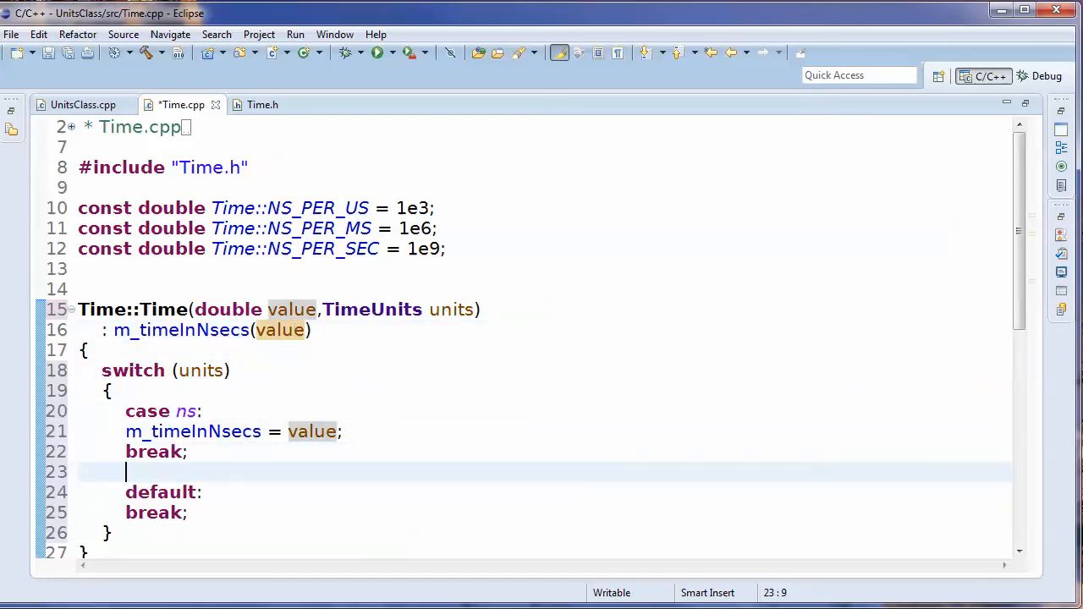
type("cas")
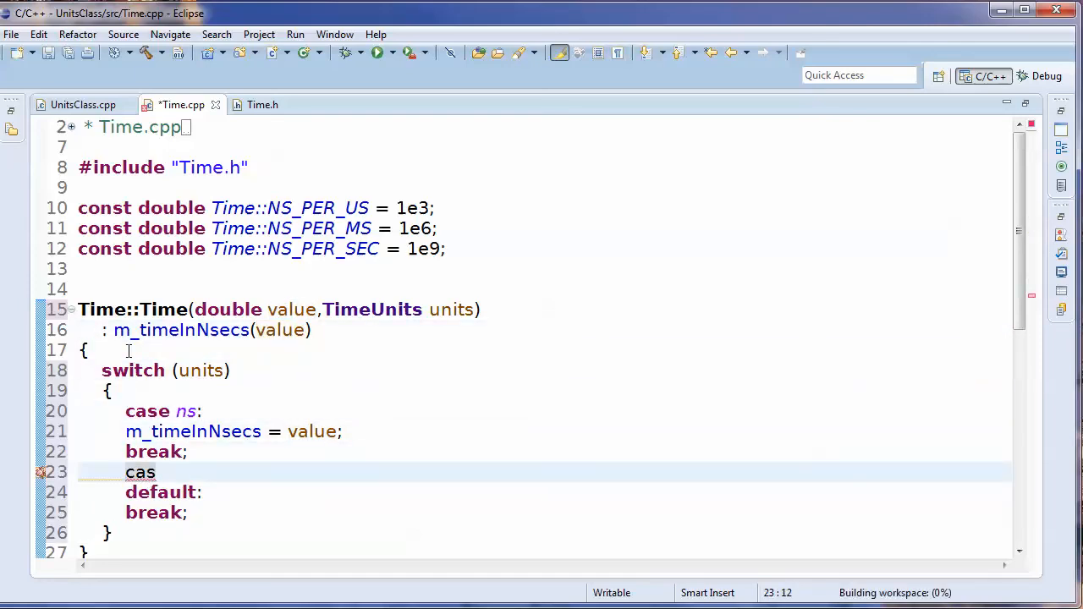
type("e: us:")
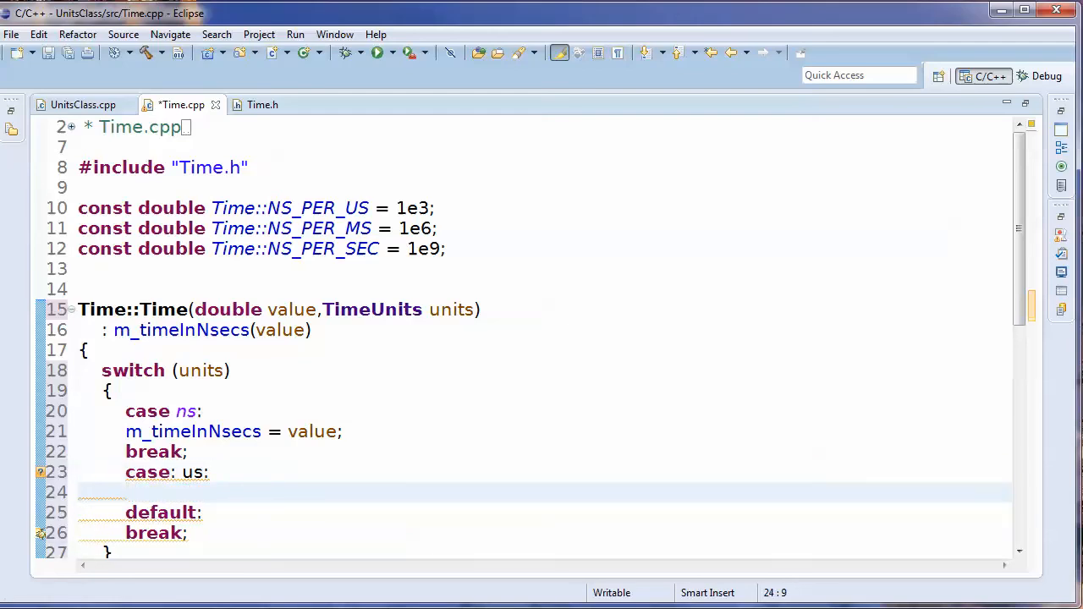
type("m_time")
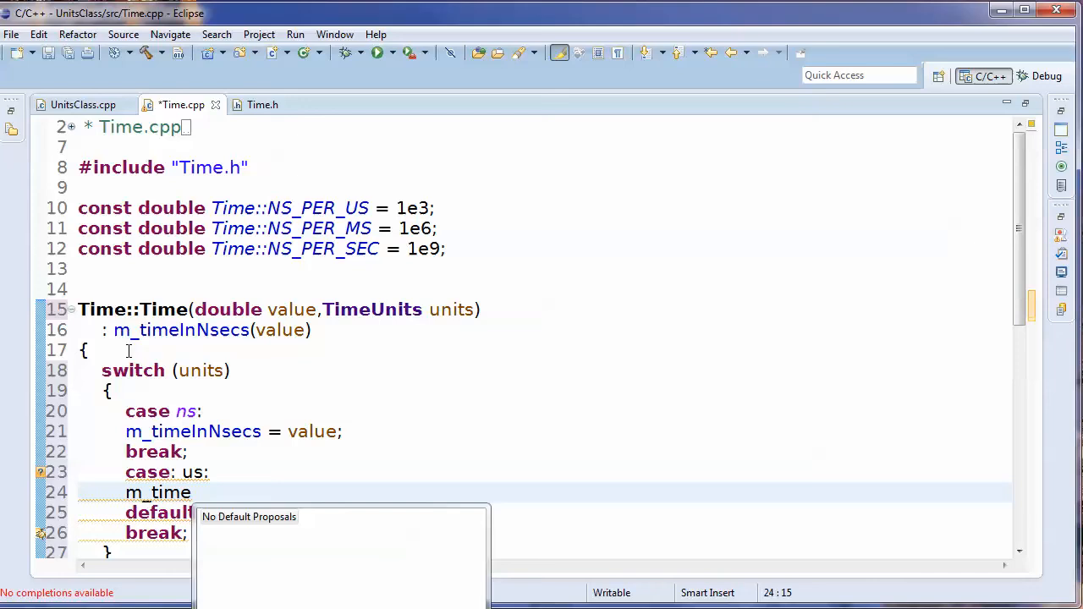
key("Escape")
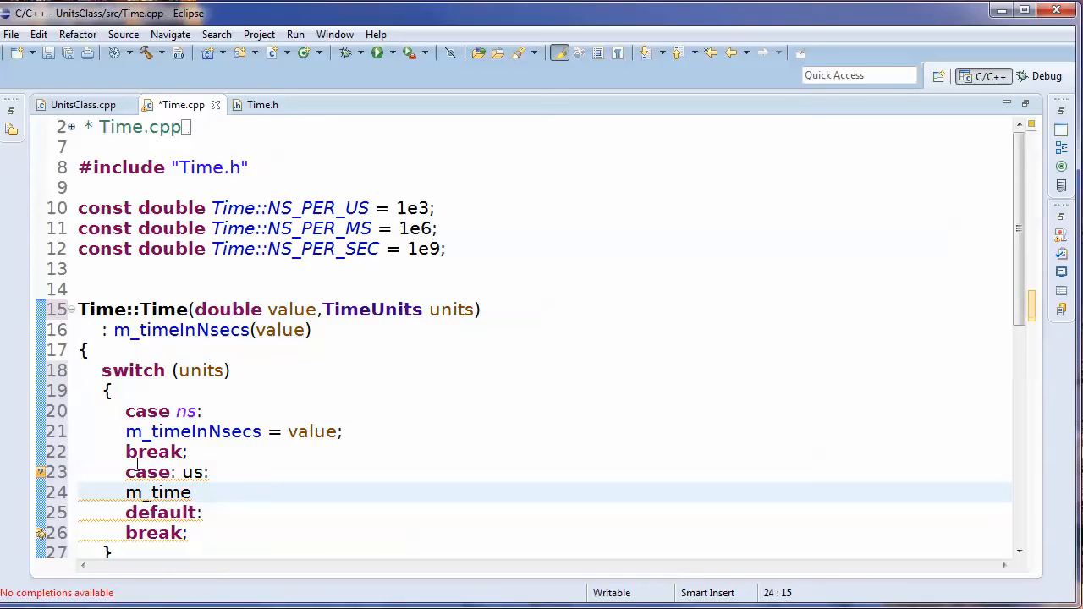
left_click(176, 473)
type("InNsecs = value *")
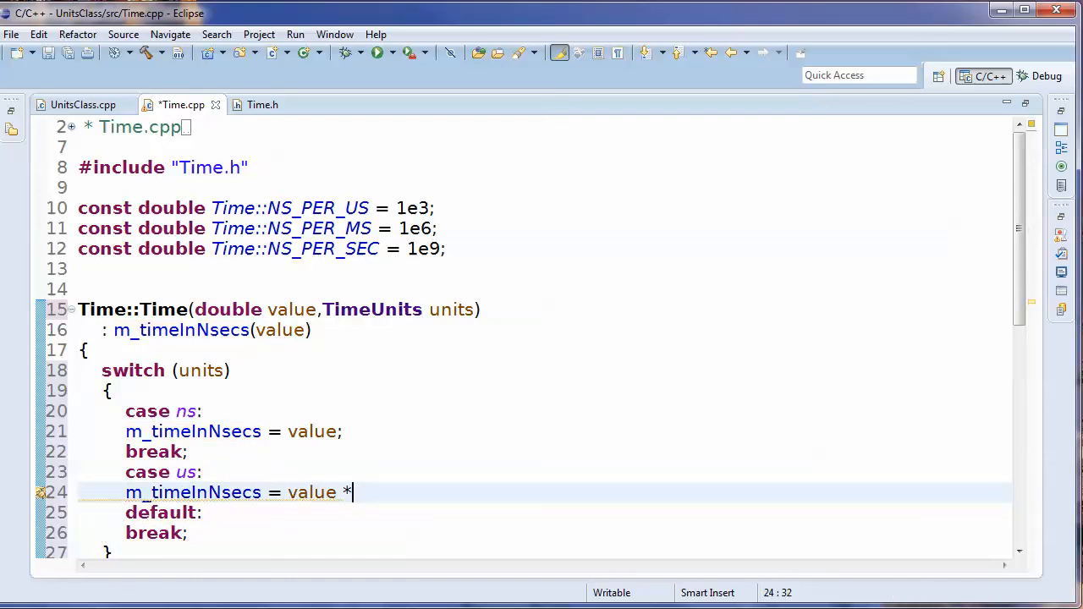
type("NS")
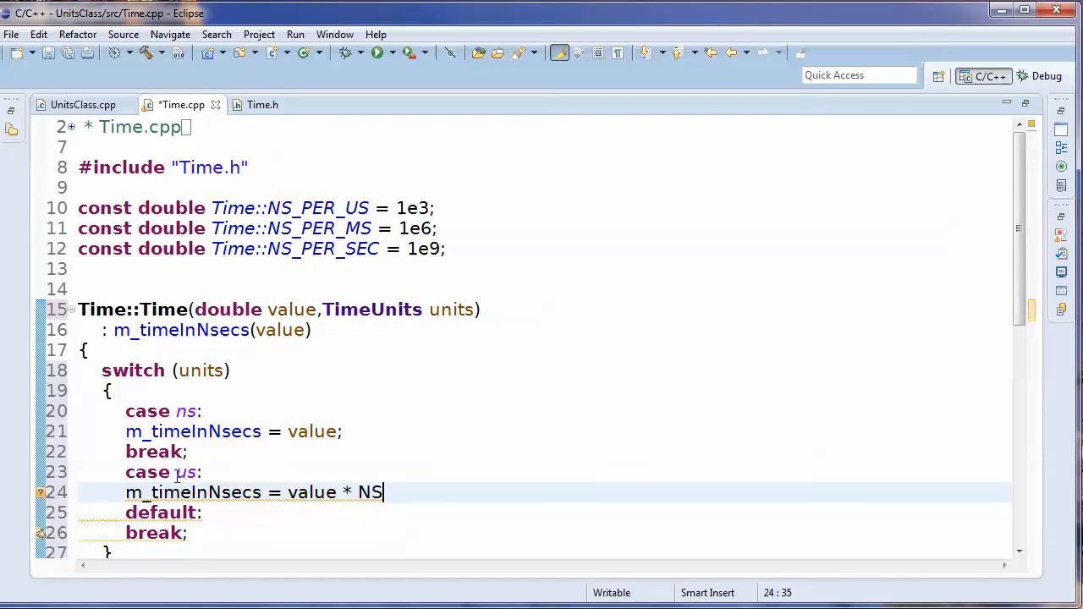
type("_PER_US;")
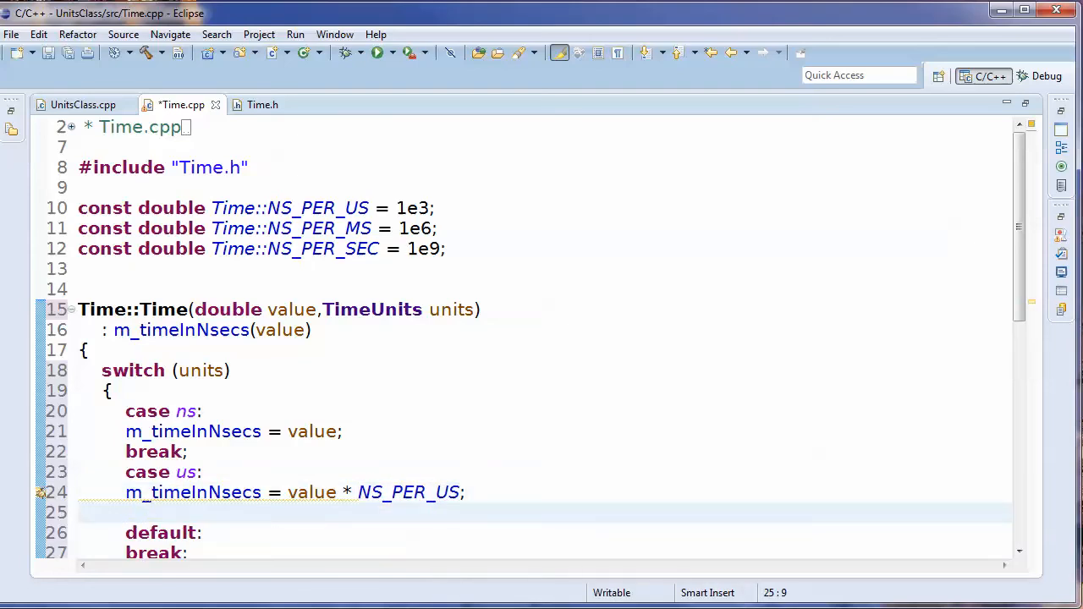
type("break;")
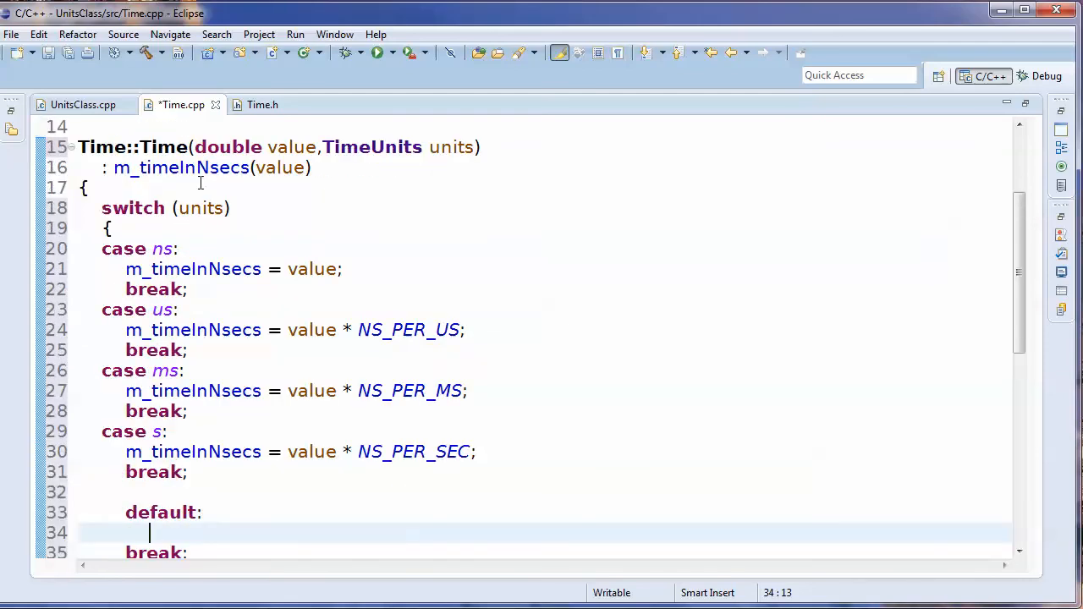
mouse_move(190, 246)
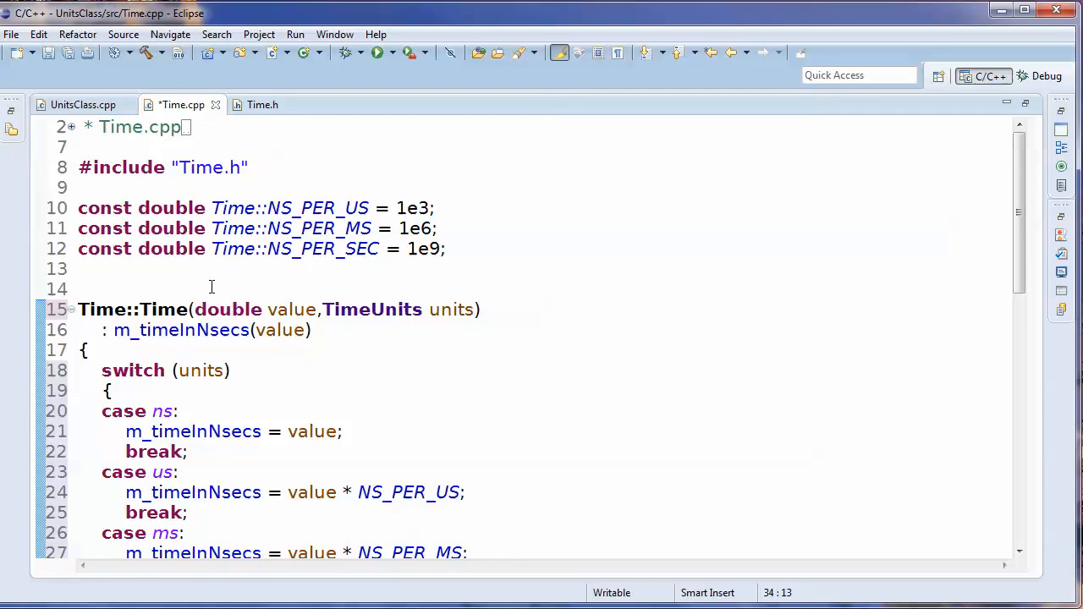
Include <assert.h> below the Time.h include at the top of Time.cpp.
left_click(281, 168)
type("#")
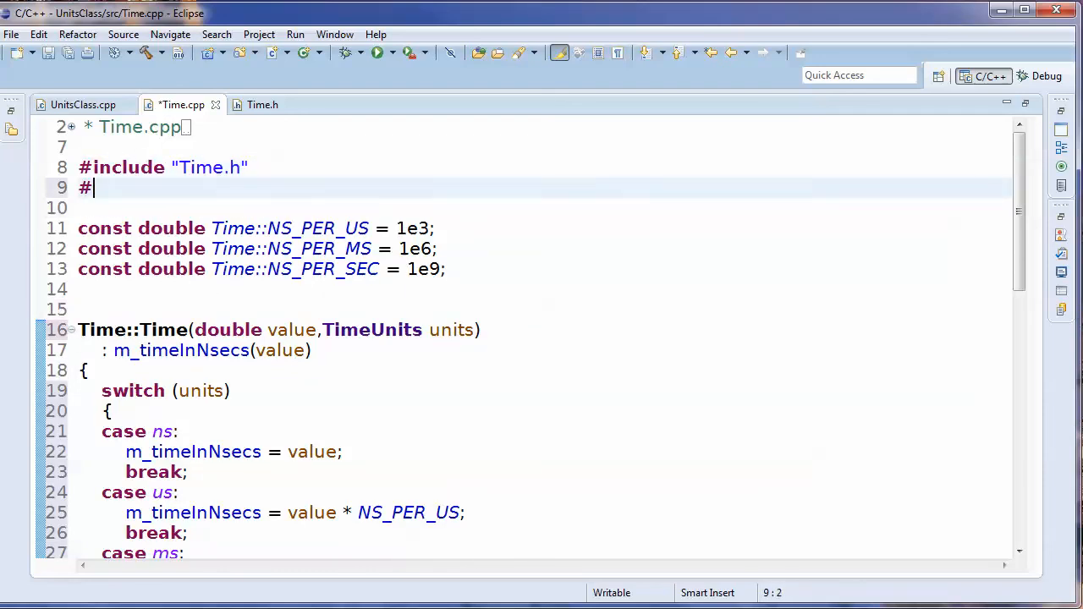
type("include <a>")
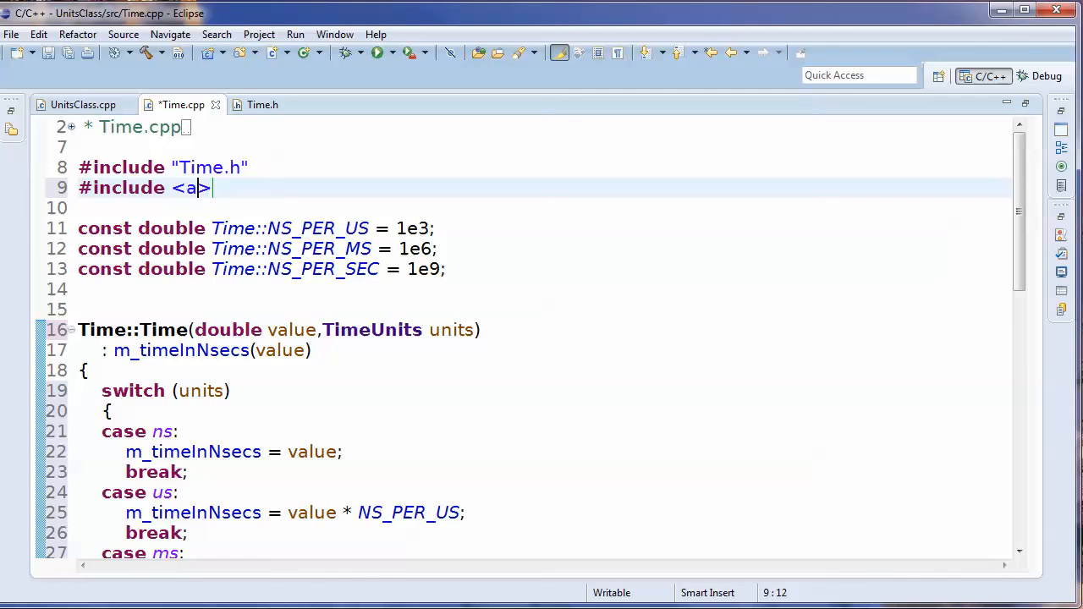
type("ssert.")
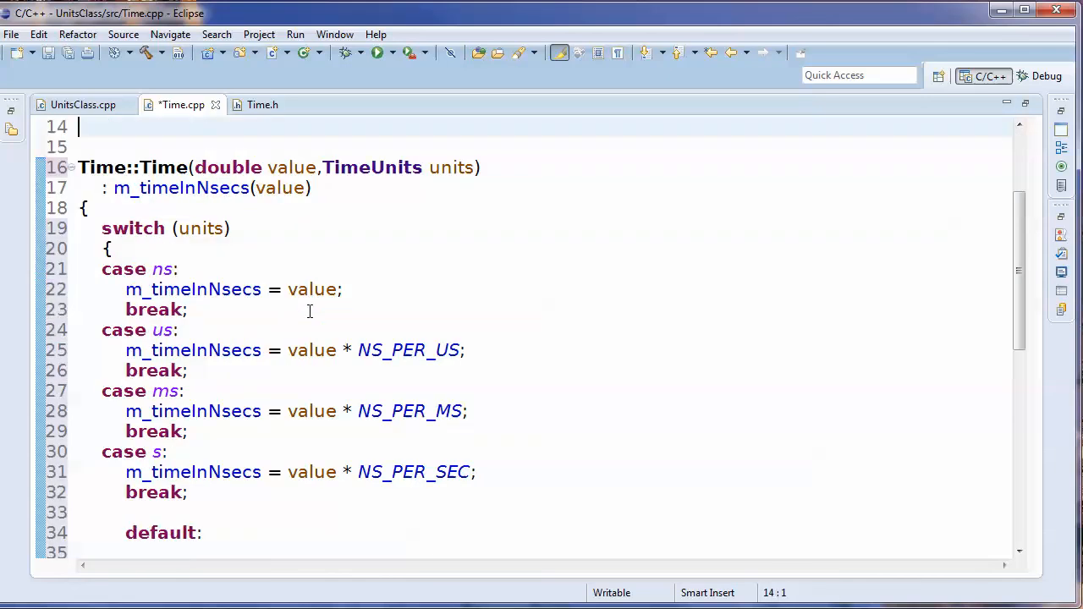
scroll("down", 3)
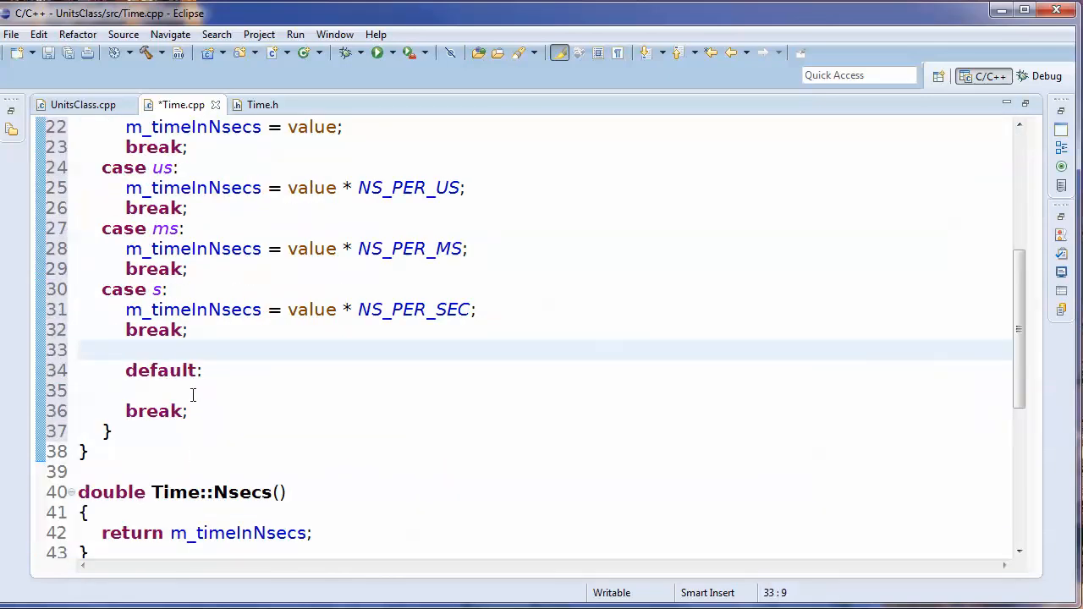
Make the default case print a 'Programming Error: ... unknown unit' message and call assert(false).
left_click(203, 369)
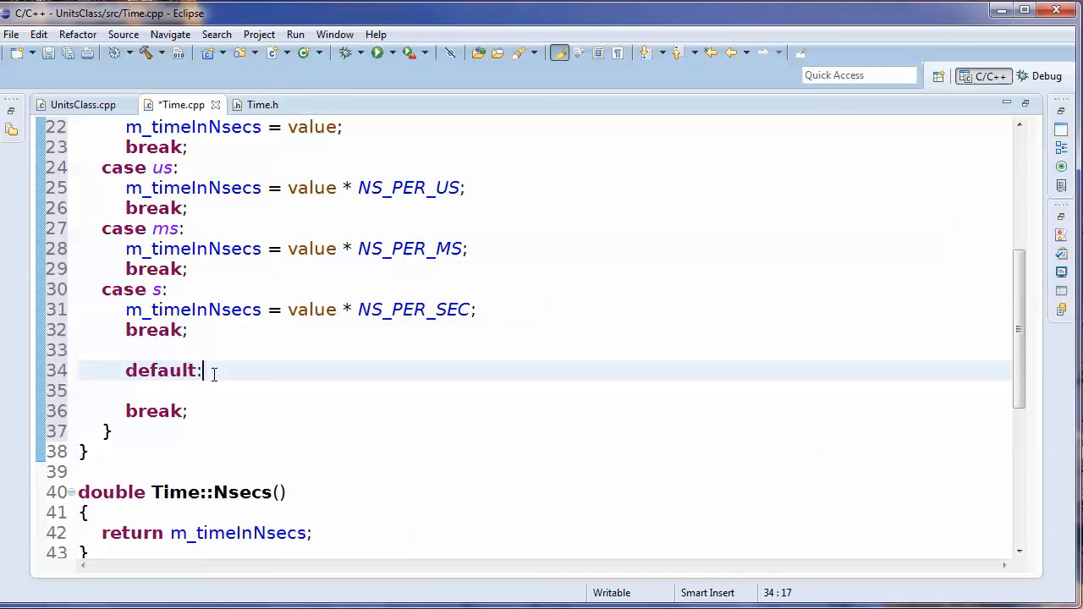
type("assert")
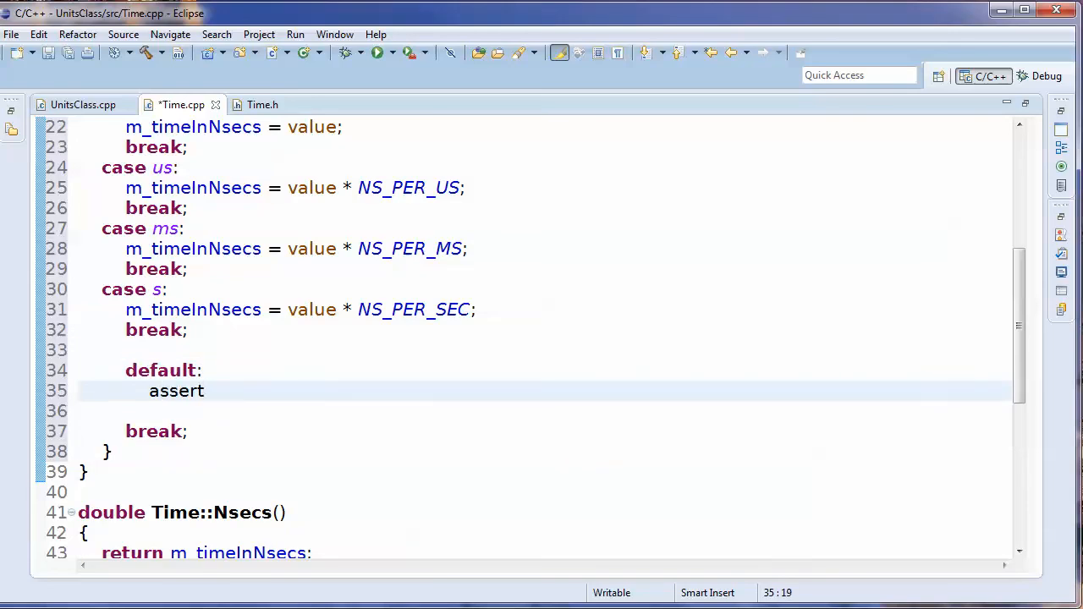
type("(false);")
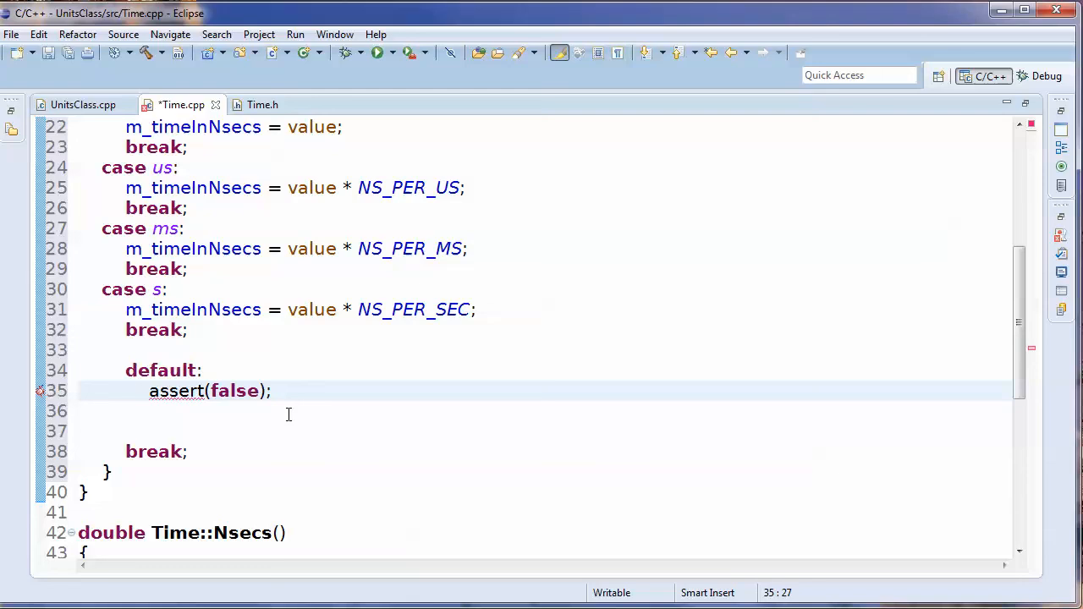
type("cout <<\"Programming Error: Trying to create Time class with unknown unit.\\n\";")
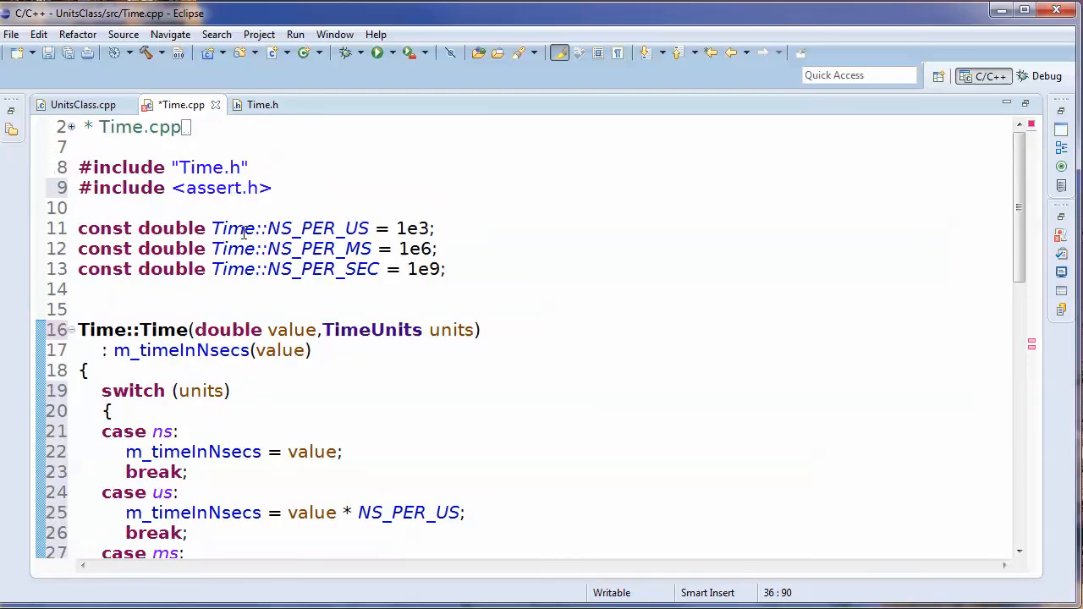
Add '#include <iostream>' and 'using std::cout;' to Time.cpp and save the file.
type("#inc")
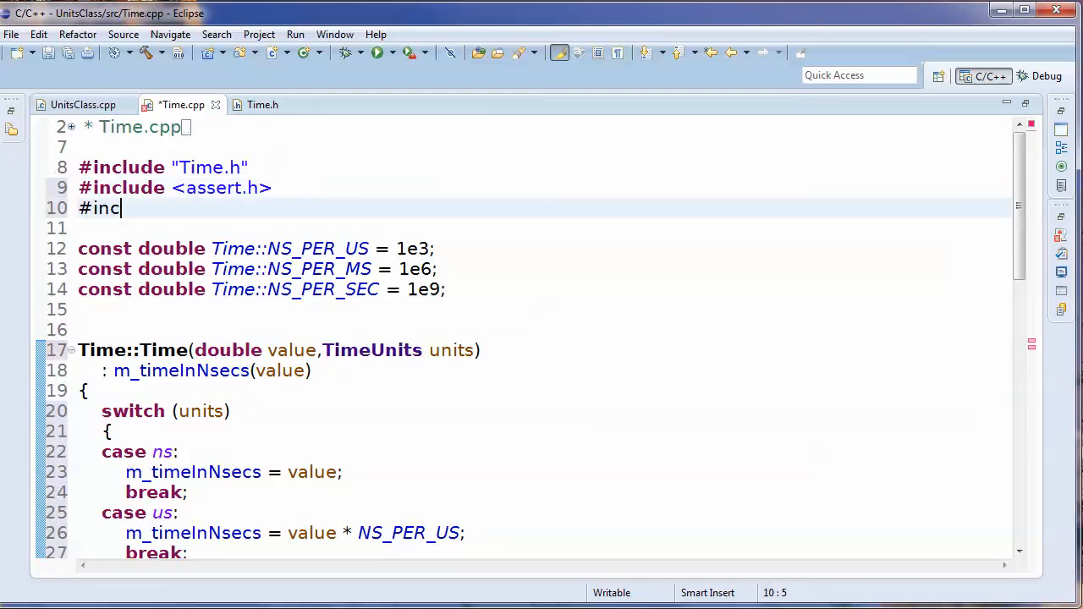
type("lude <iostream>")
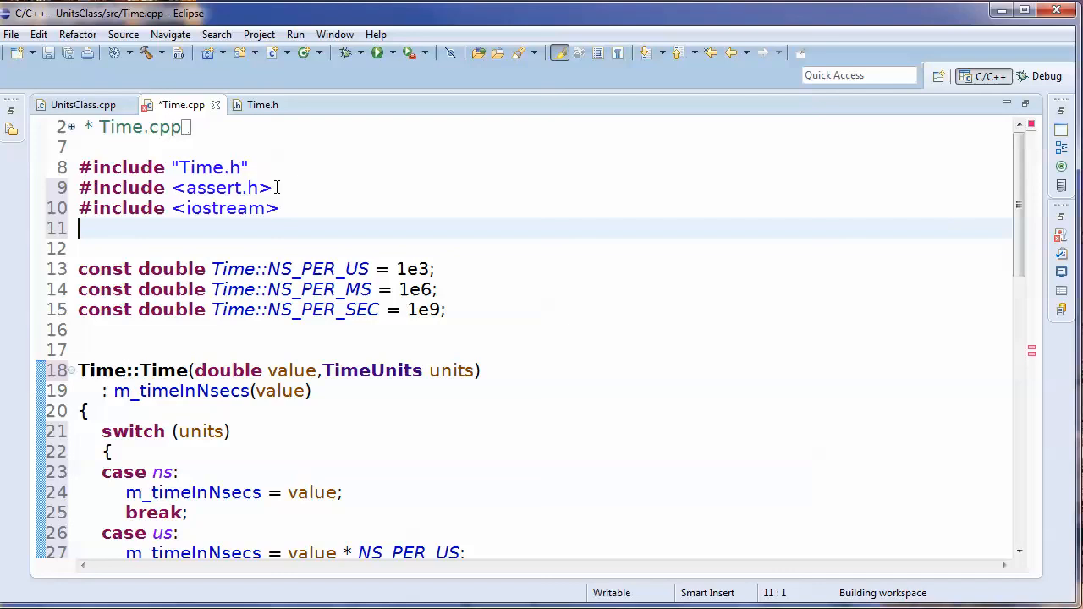
type("u")
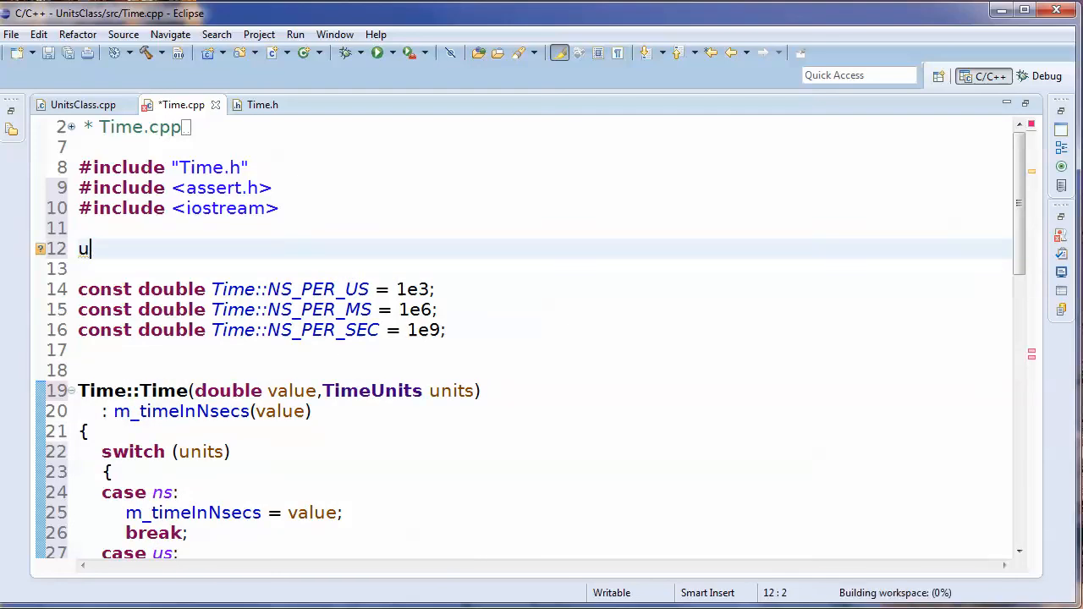
type("sin")
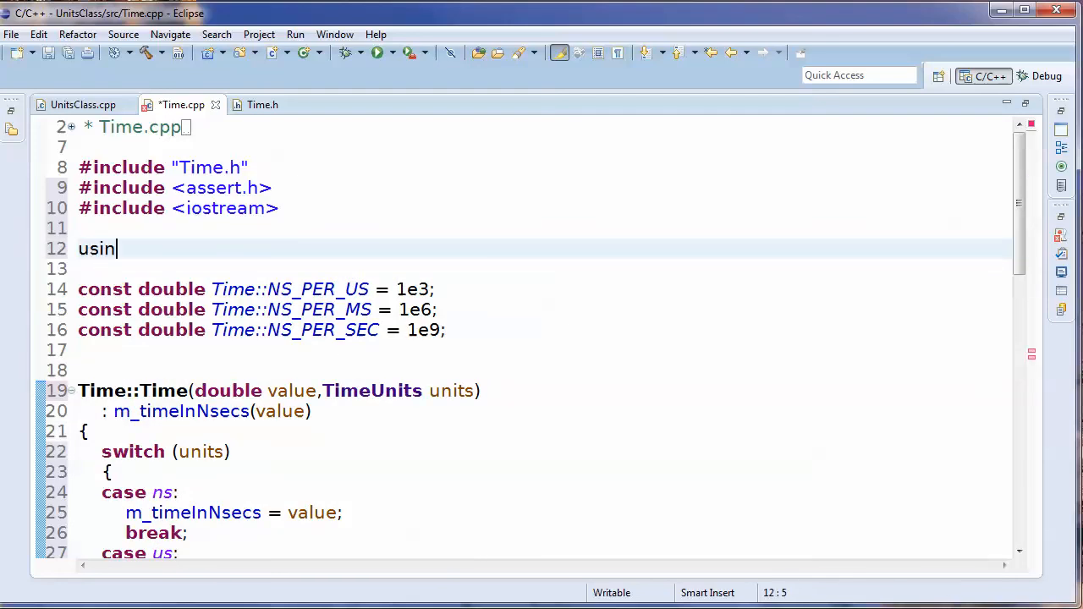
type("g")
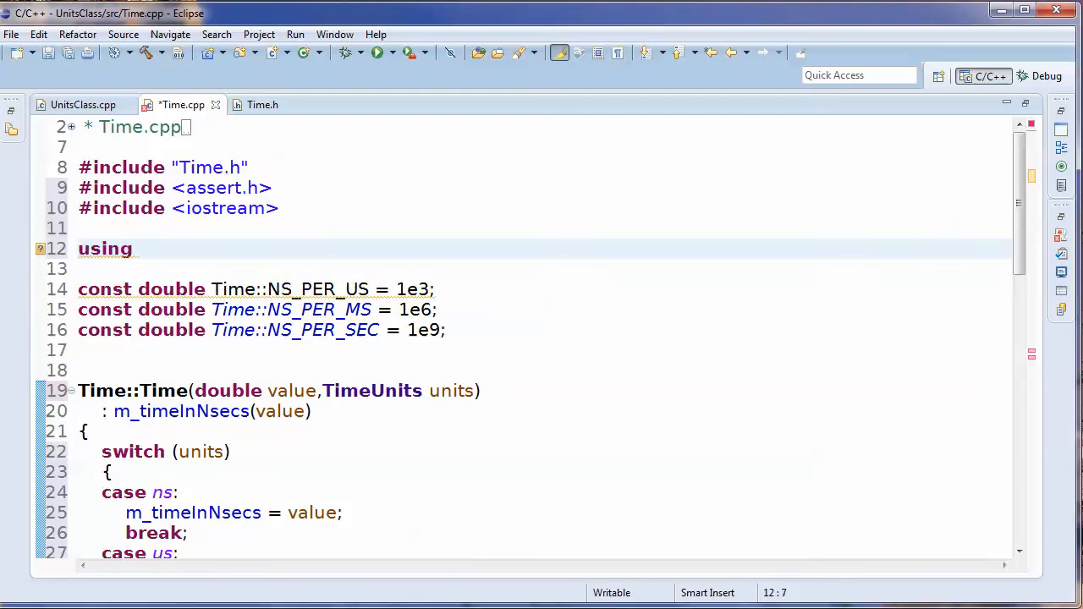
type("std::cout;")
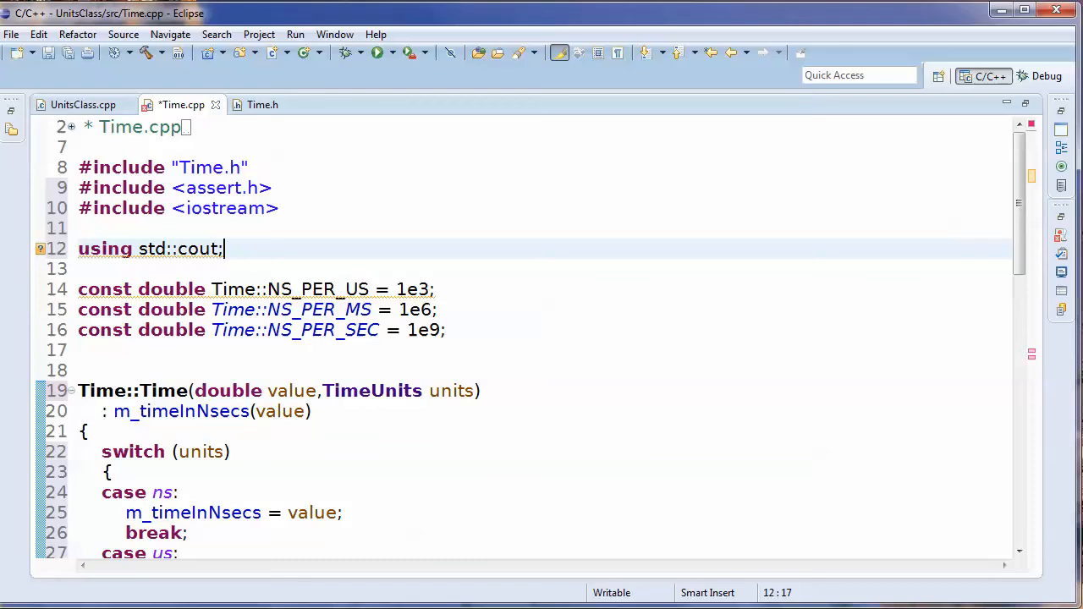
scroll("down", 3)
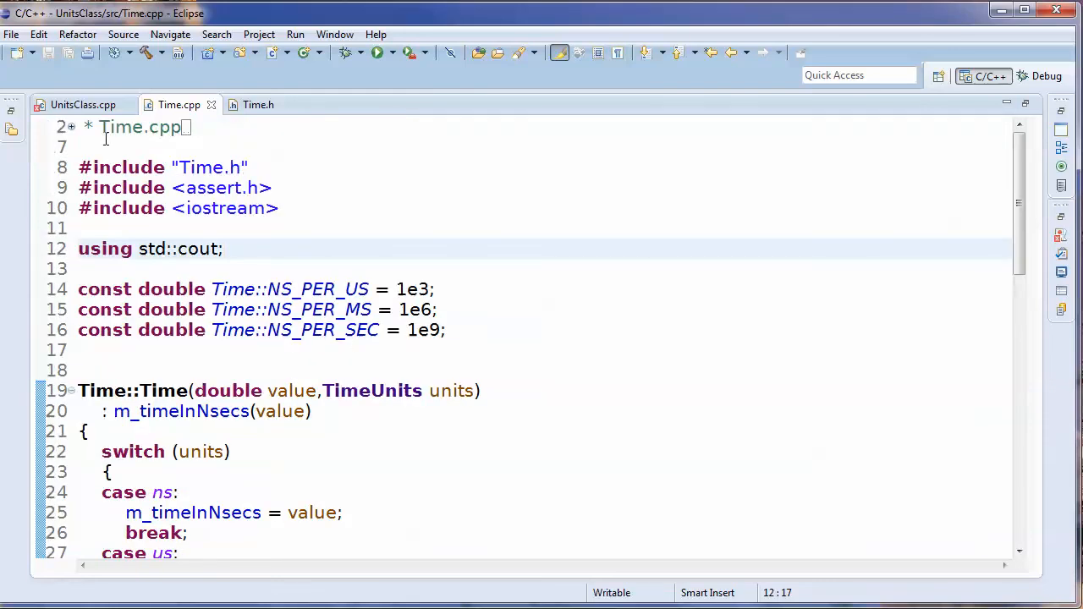
Construct my_time(1e9,ns) in UnitsClass.cpp and run it, printing 1e+009, 1e+006, 1000, 1.
left_click(83, 105)
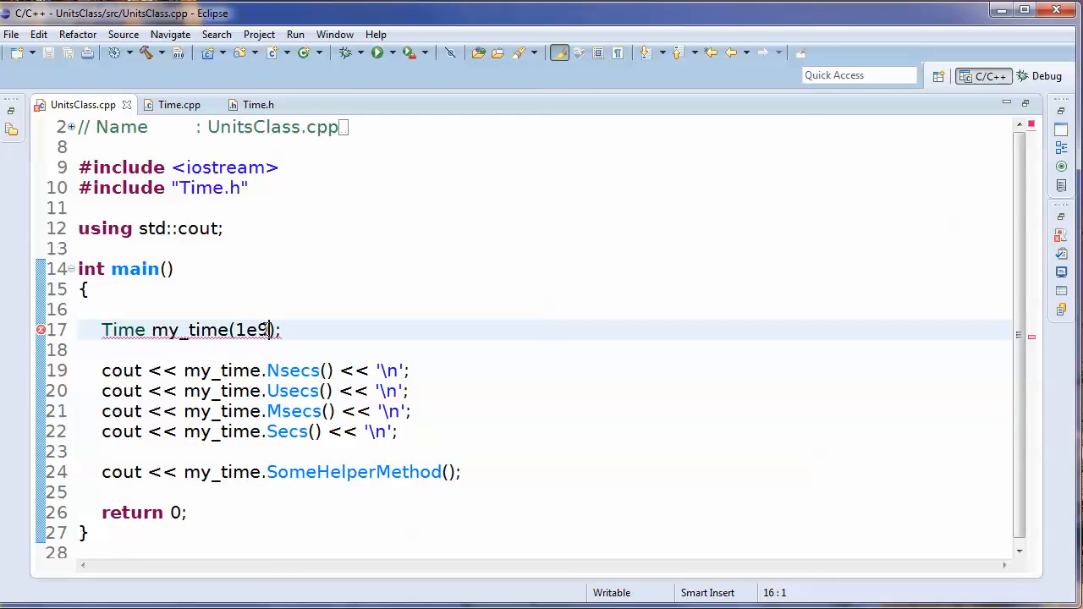
type(",ns")
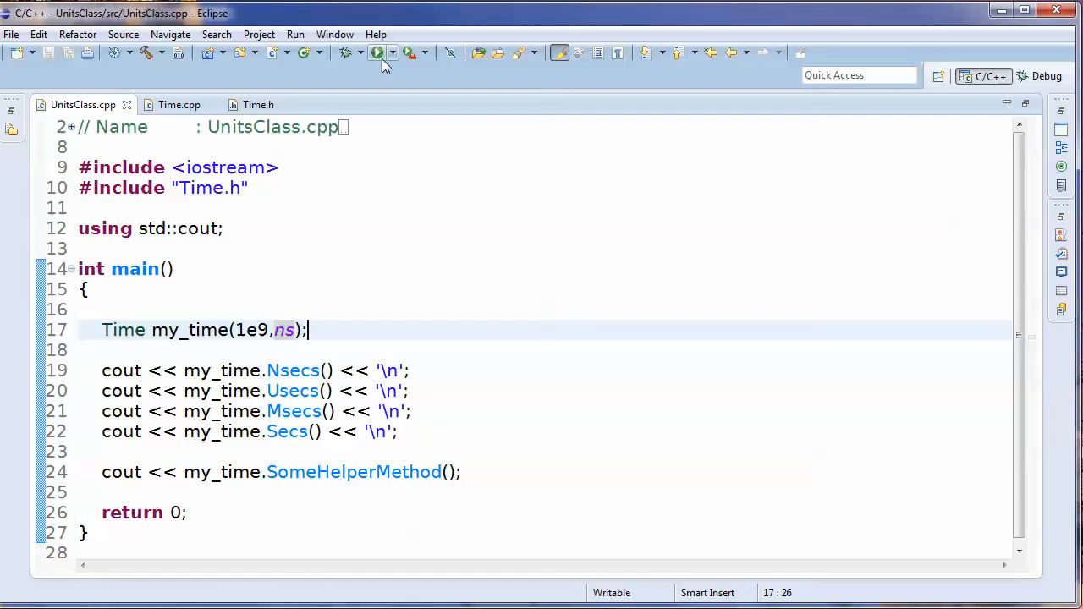
left_click(376, 52)
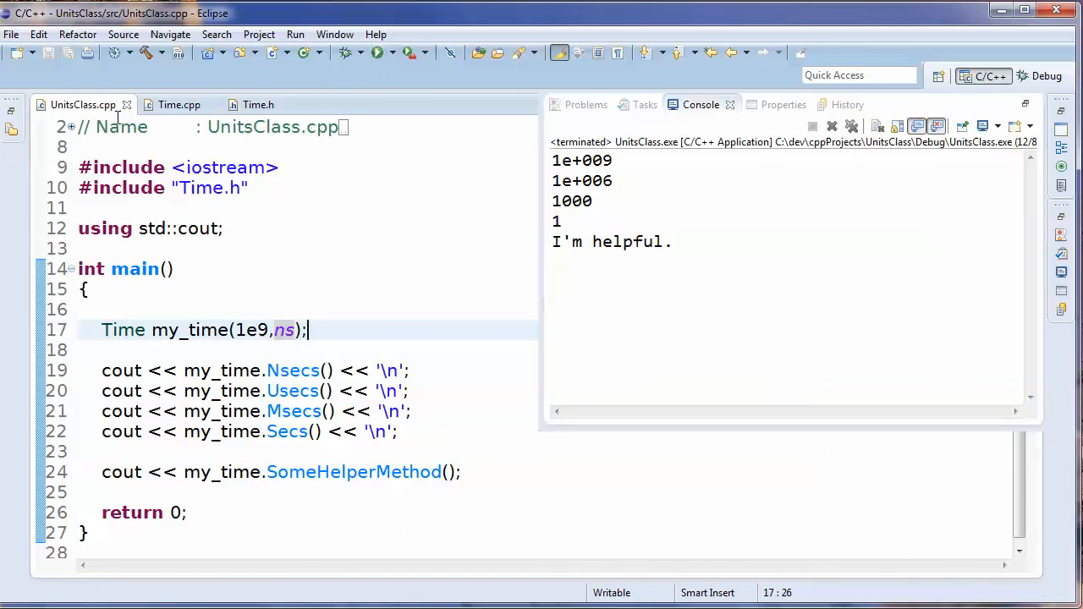
mouse_move(607, 258)
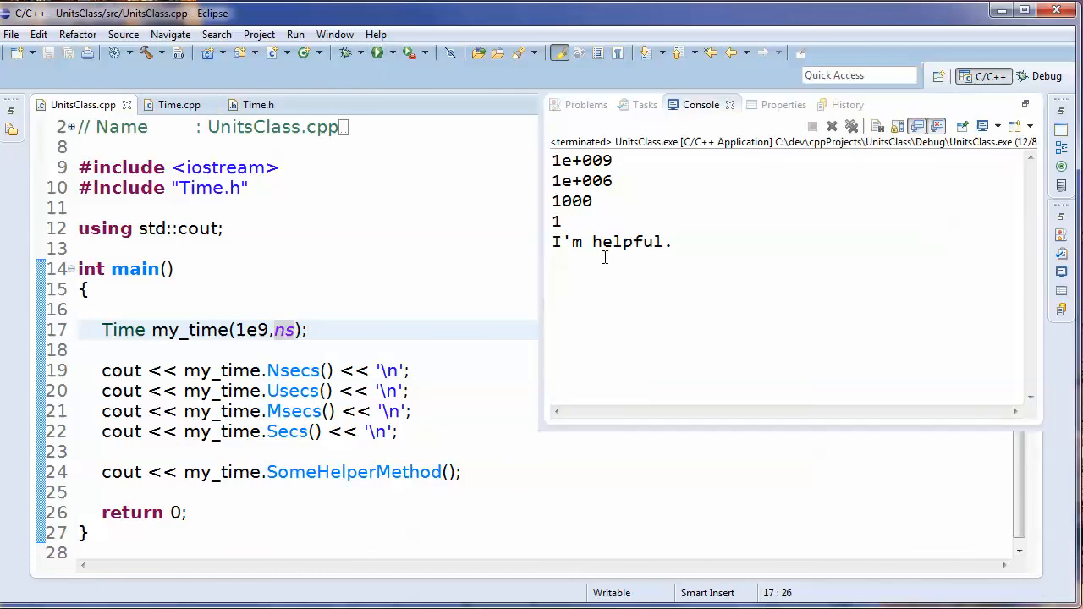
mouse_move(628, 217)
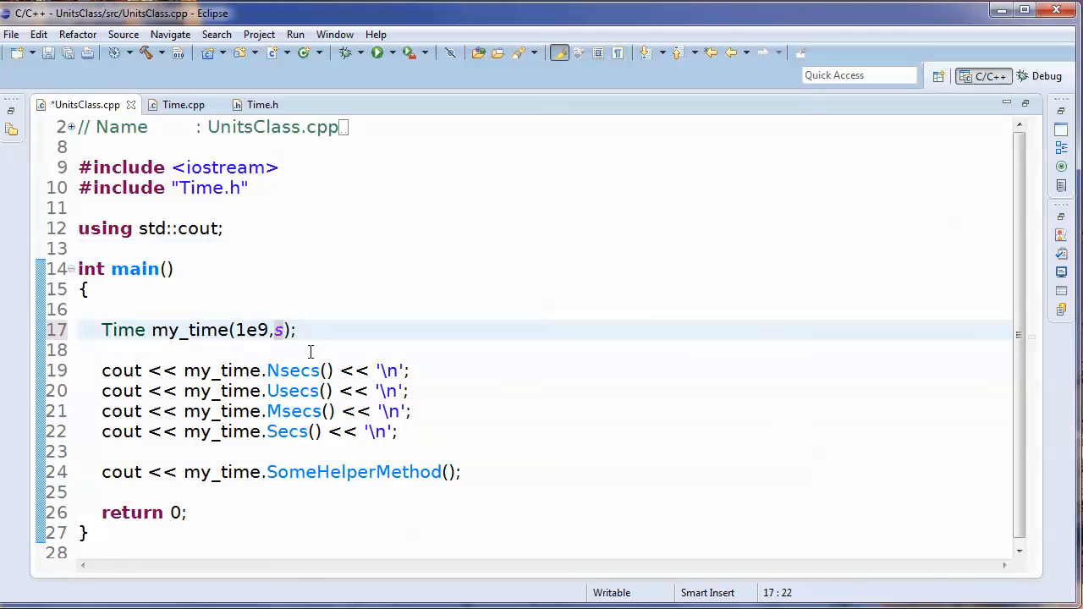
Change the call to my_time(1e9,ms) and run it, printing 1e+015 down to 1e+006.
type("m")
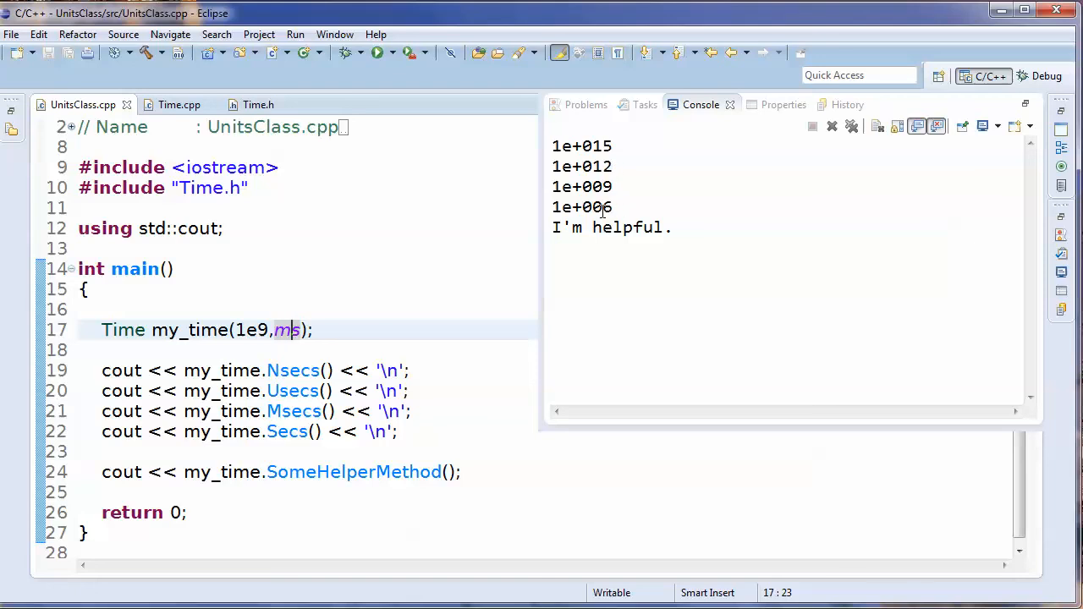
double_click(583, 206)
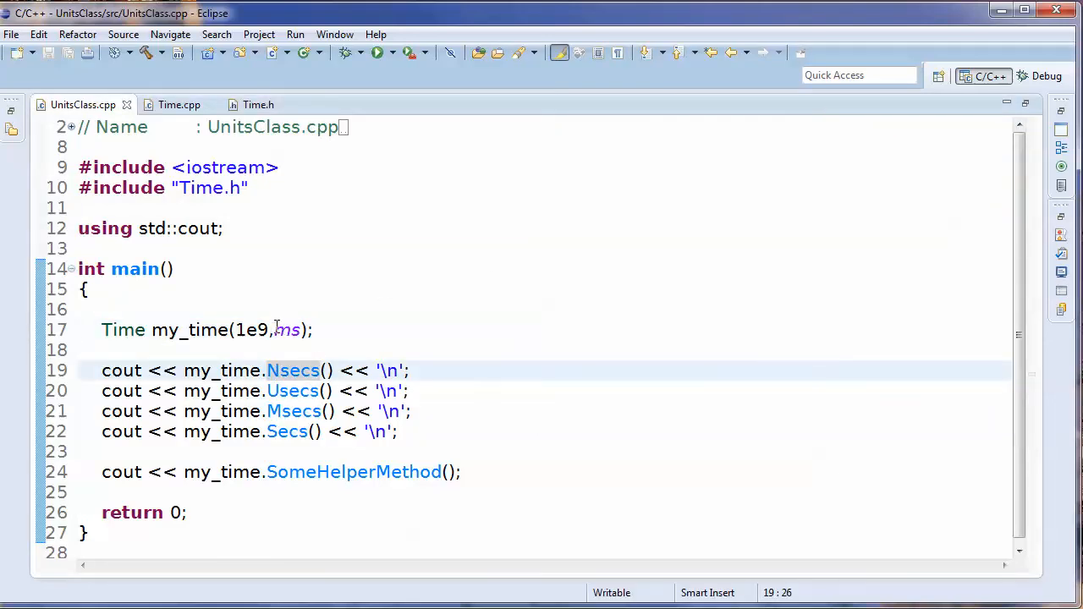
Change the call to my_time(1,s), save UnitsClass.cpp and run it.
left_click(288, 330)
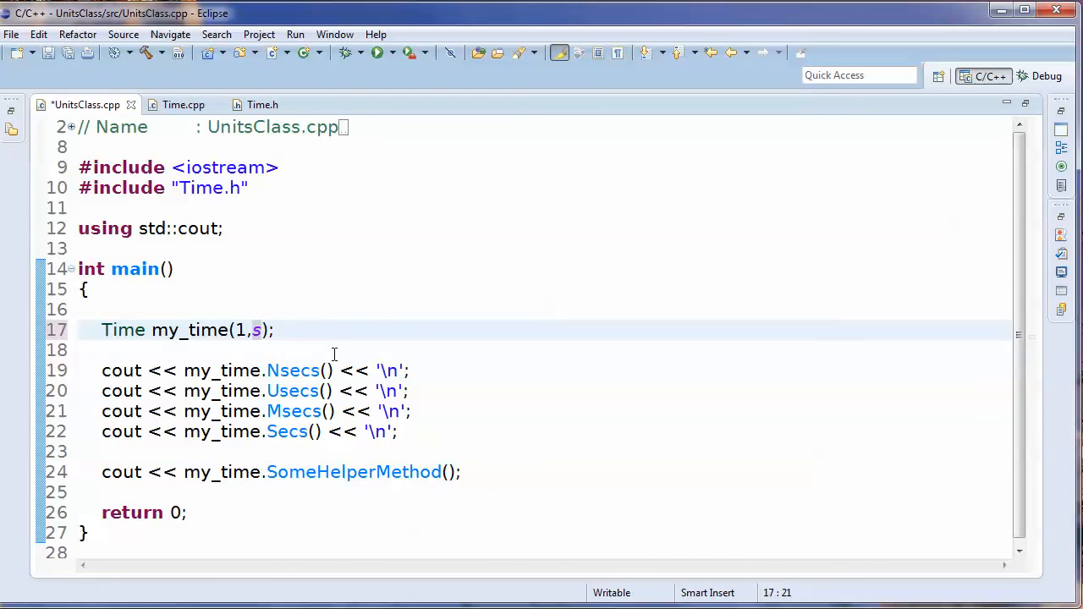
mouse_move(149, 53)
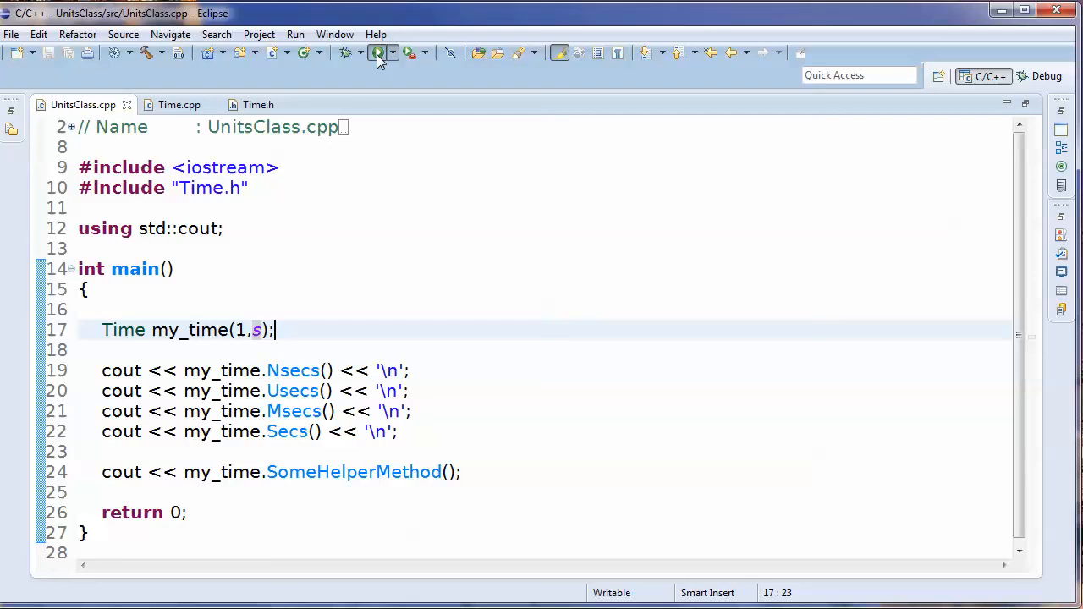
left_click(376, 53)
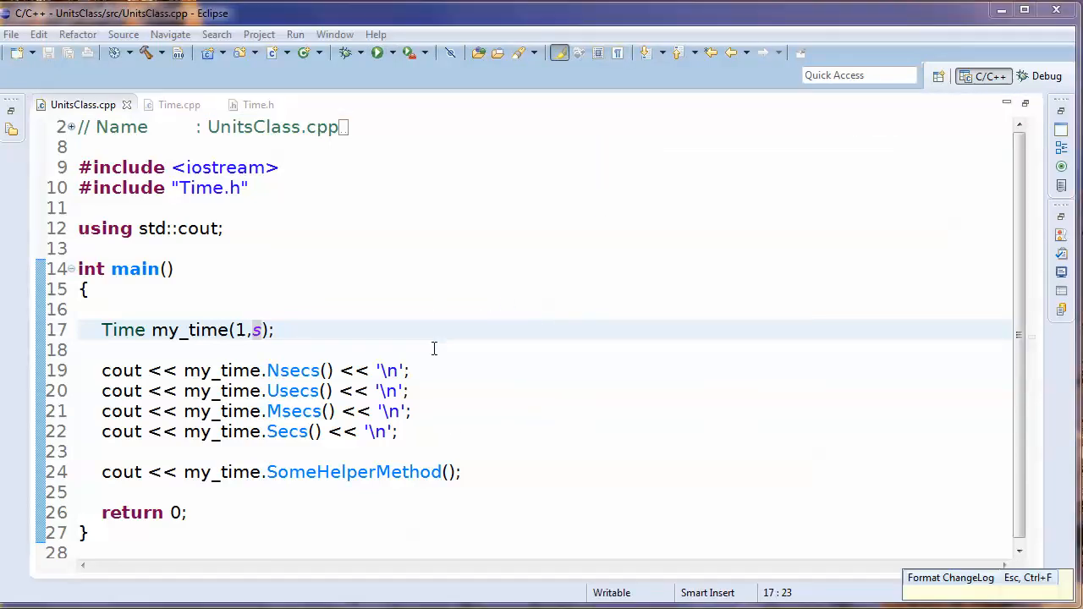
mouse_move(435, 346)
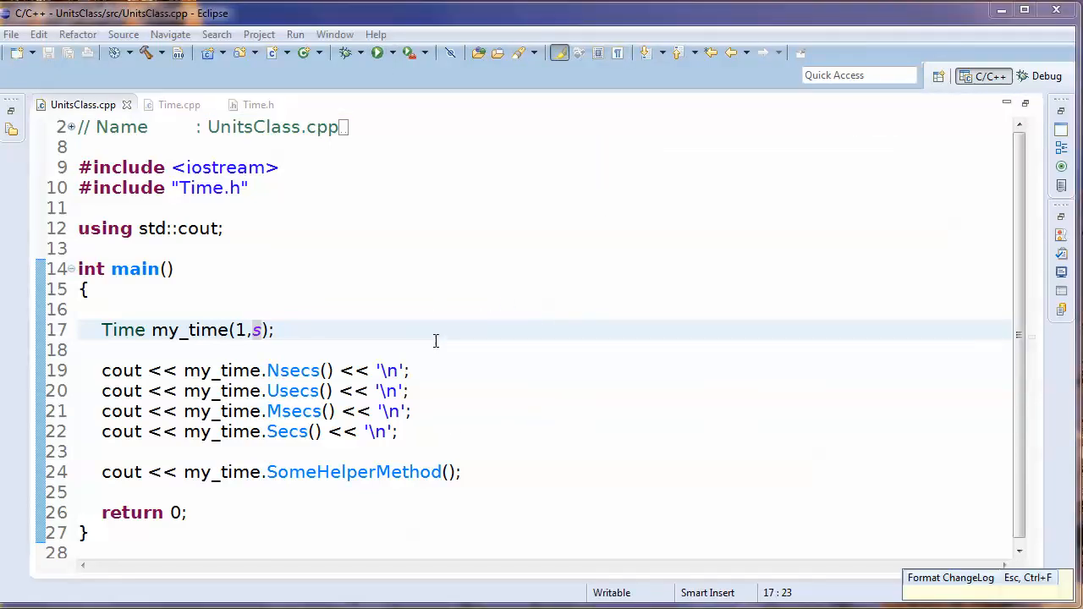
mouse_move(514, 377)
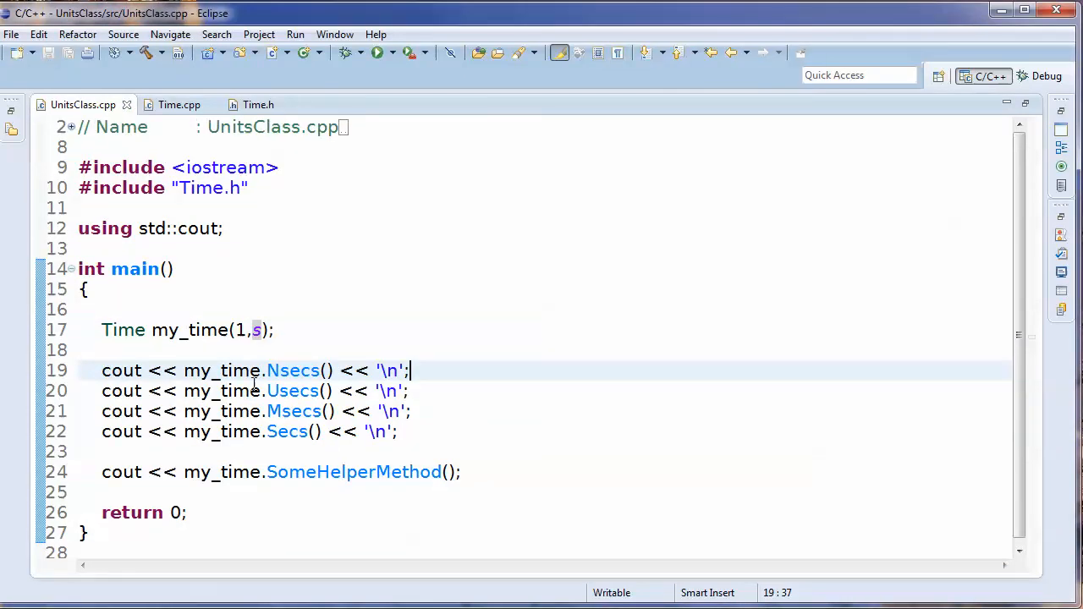
mouse_move(447, 339)
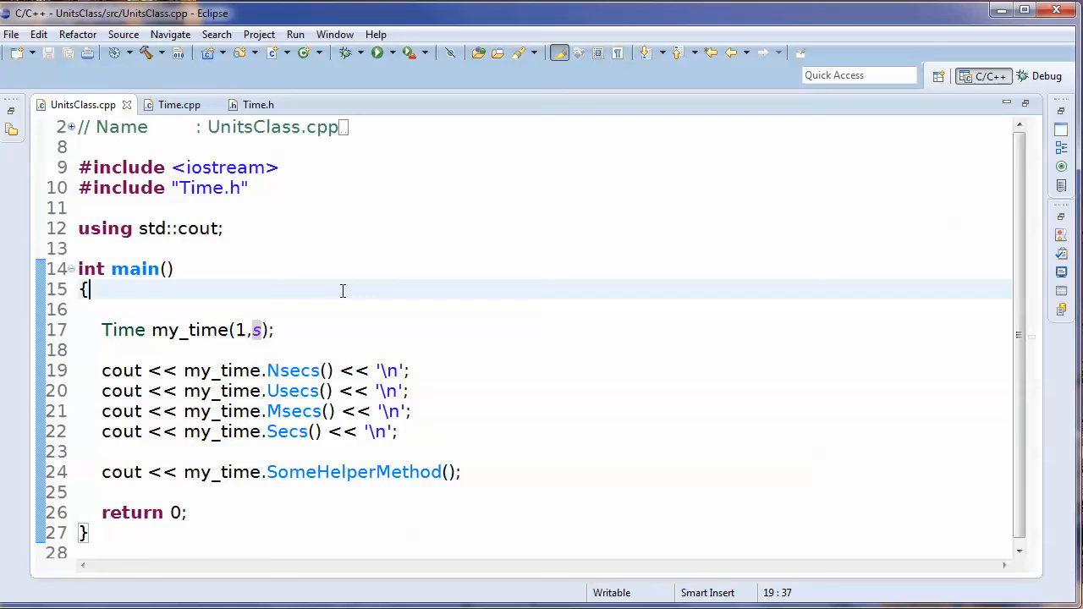
left_click(349, 127)
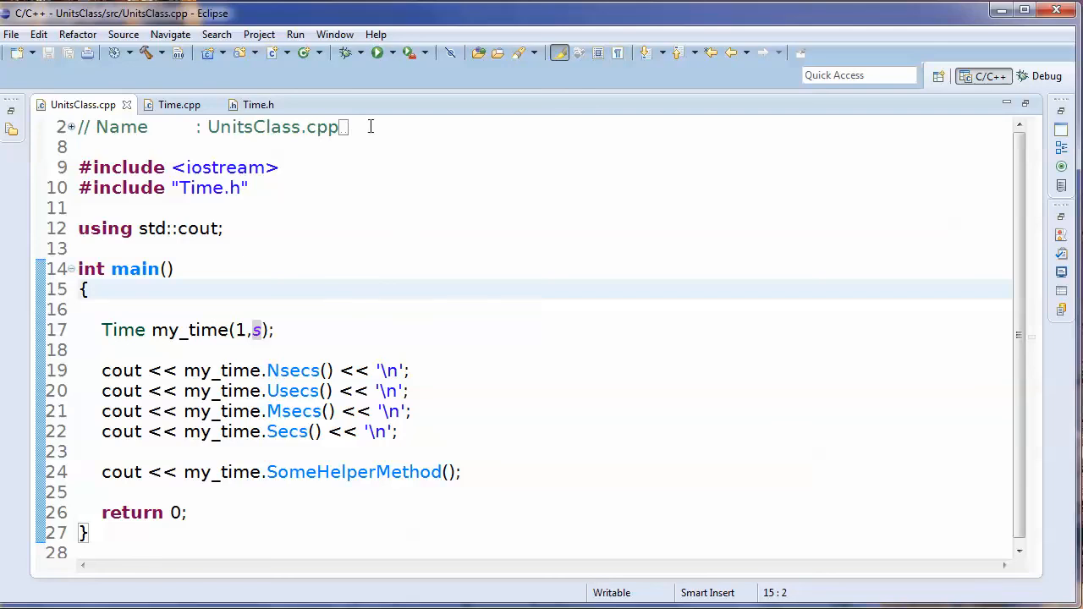
mouse_move(377, 53)
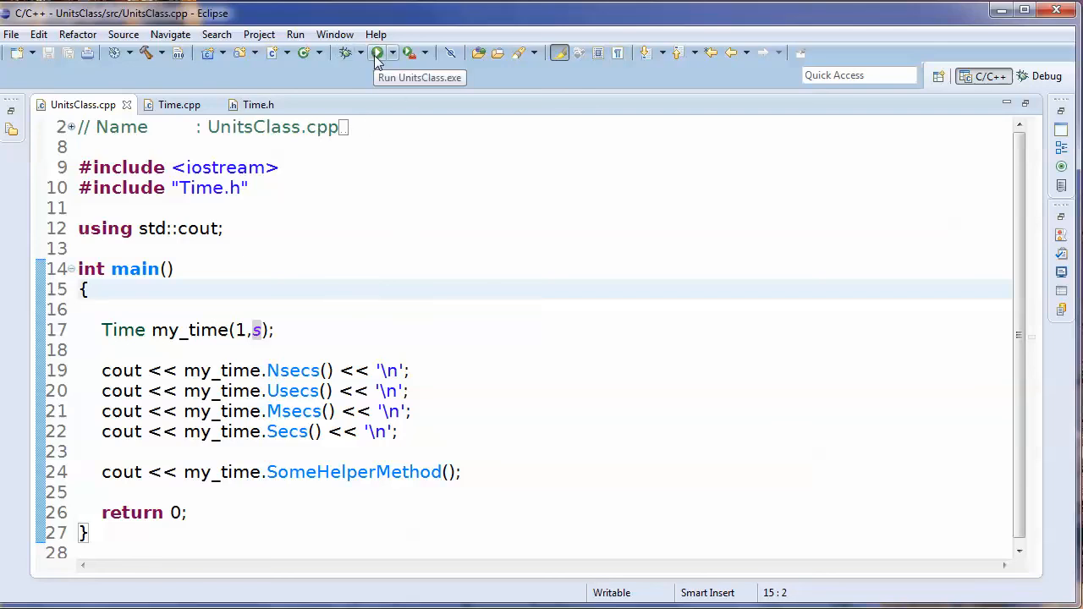